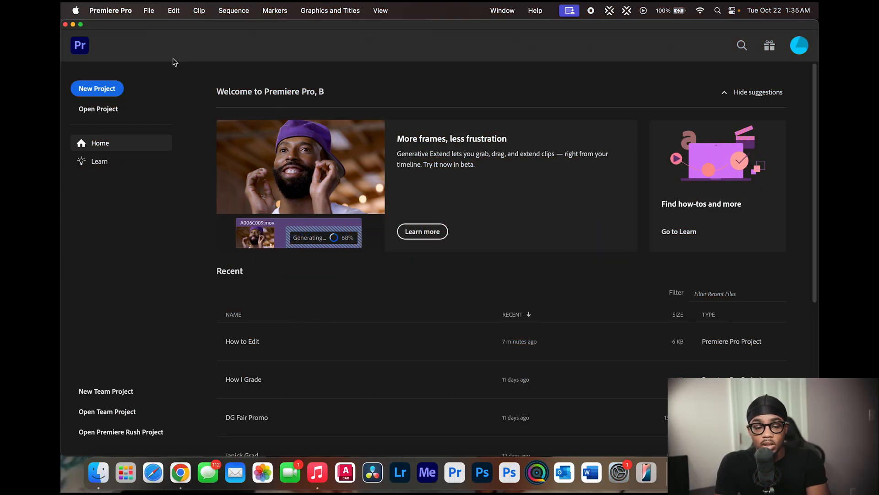
# Step: Start a new project named 'How to Edit' and review its save location
pyautogui.click(97, 89)
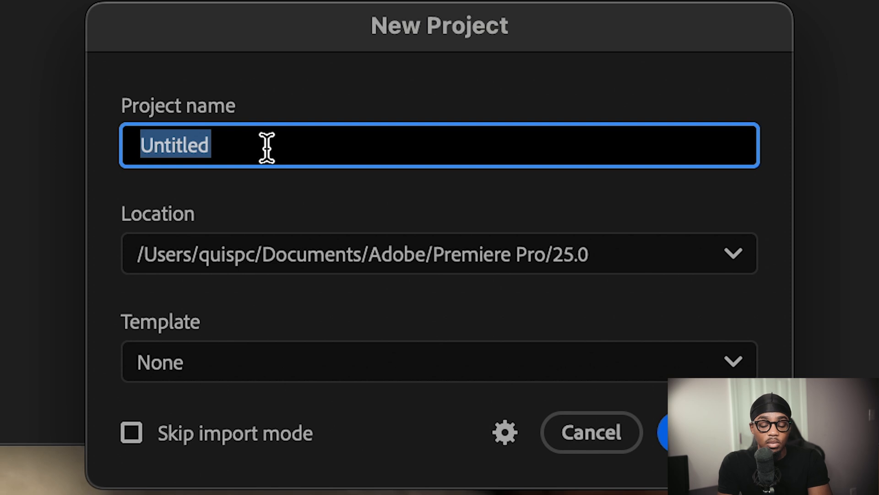
pyautogui.write('How to')
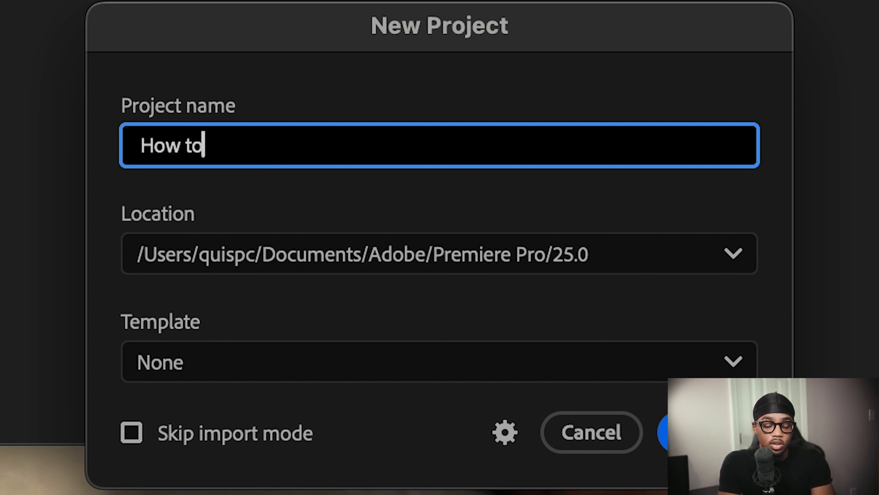
pyautogui.click(732, 253)
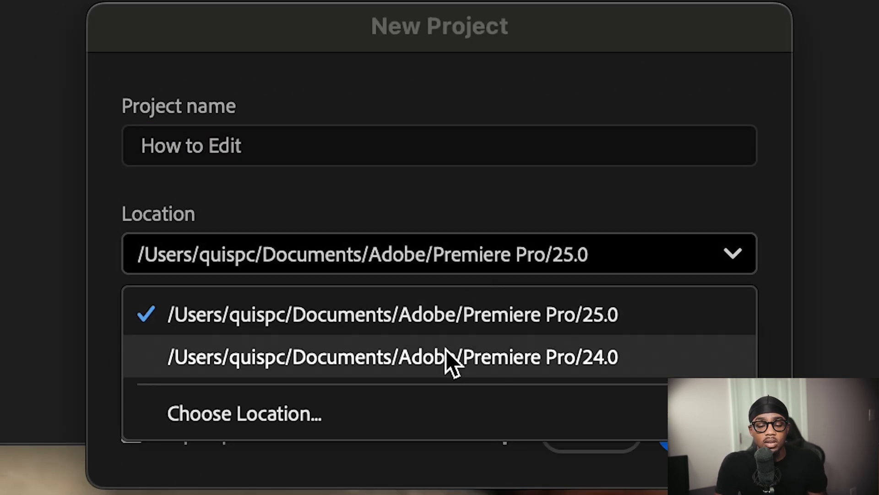
pyautogui.moveTo(499, 362)
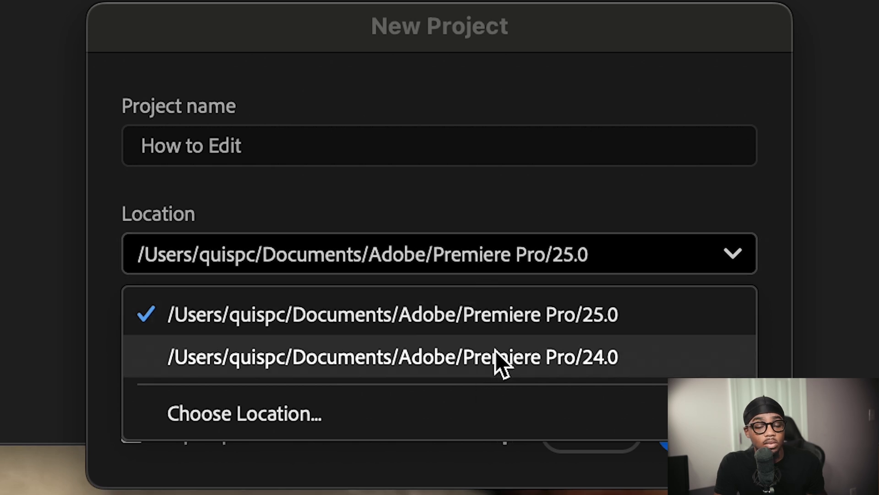
pyautogui.moveTo(521, 251)
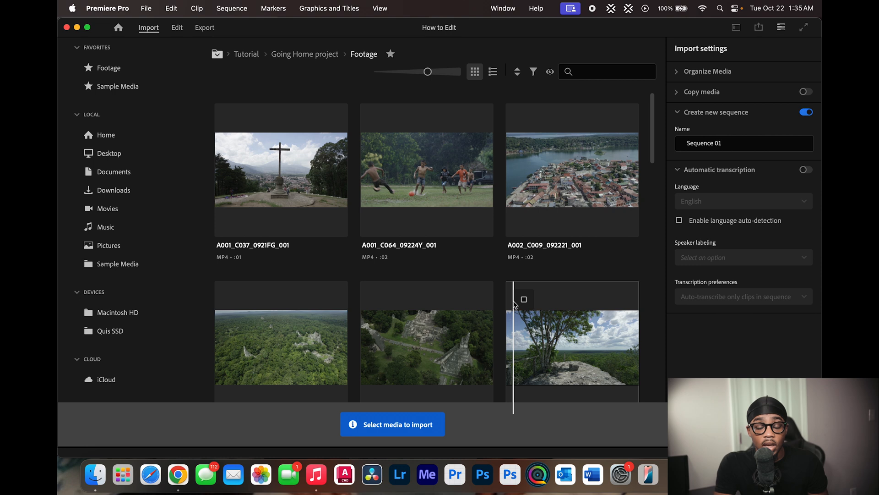
pyautogui.moveTo(508, 297)
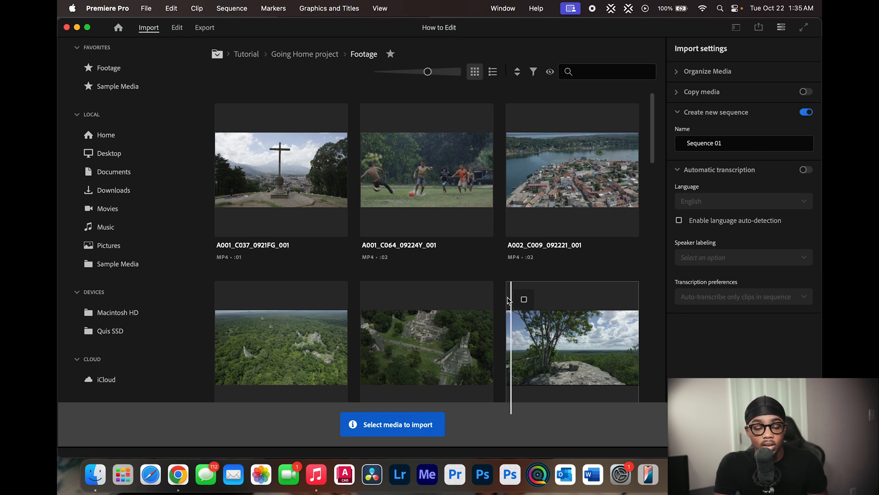
# Step: Browse Documents in the import sidebar, then move to the Edit workspace without importing
pyautogui.click(114, 172)
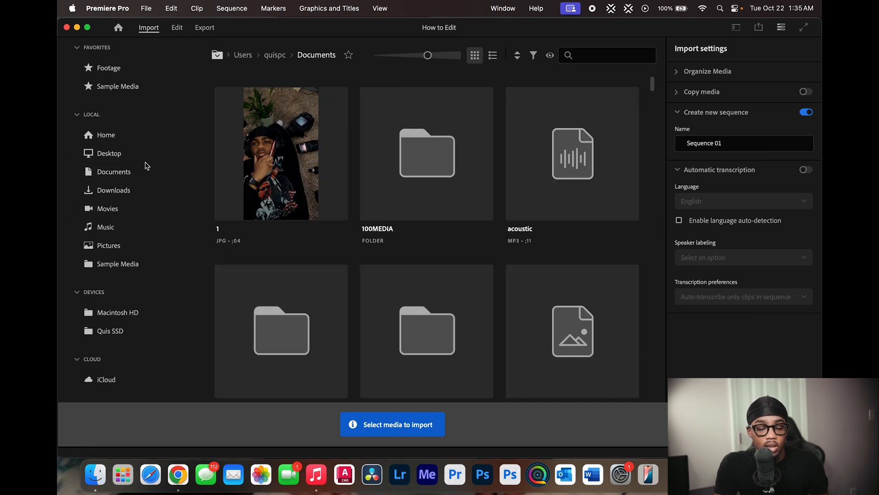
pyautogui.click(110, 153)
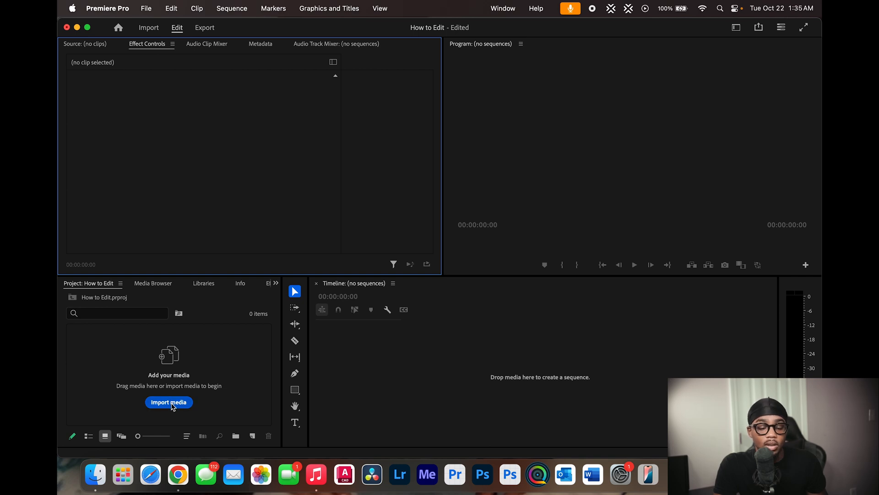
# Step: Import the three fair MP4 clips (C0766, C0763, C0761) from the Clips folder
pyautogui.click(169, 402)
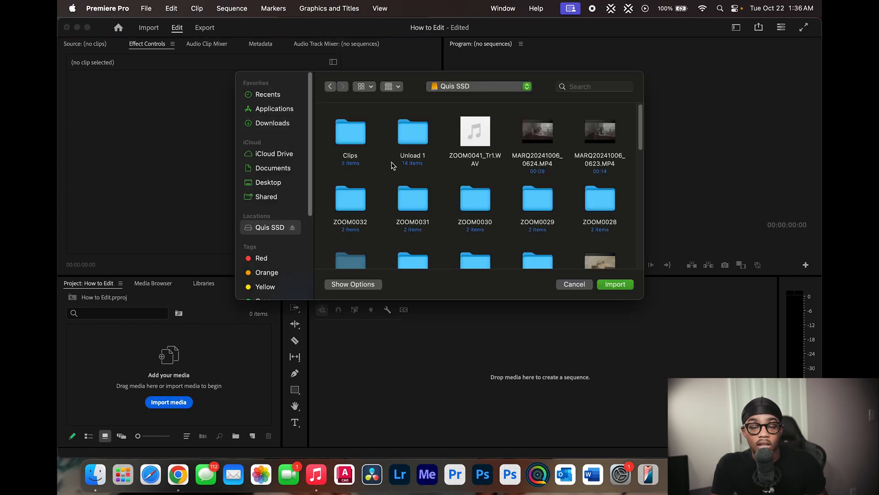
pyautogui.doubleClick(350, 132)
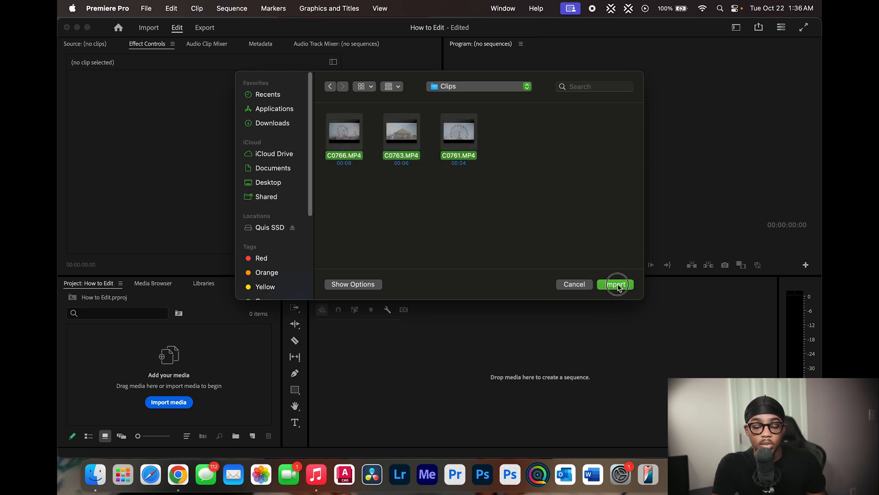
pyautogui.click(616, 284)
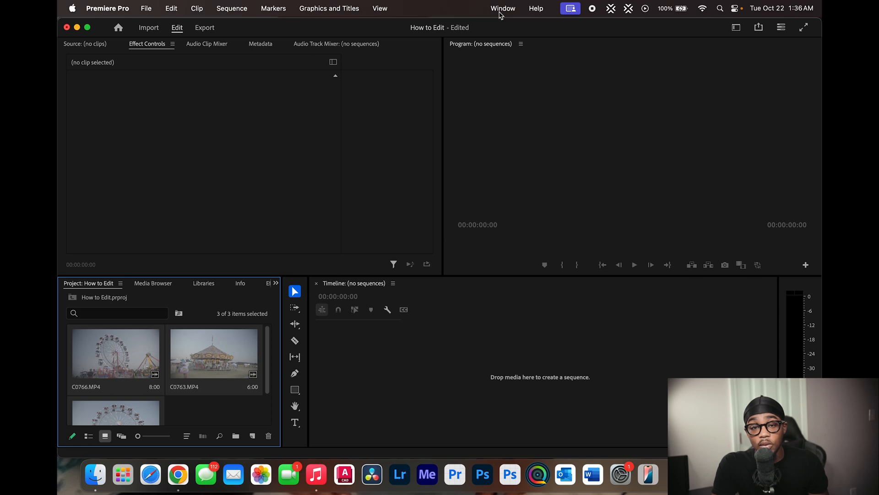
# Step: Review the preset workspace layouts under Window > Workspaces
pyautogui.click(503, 8)
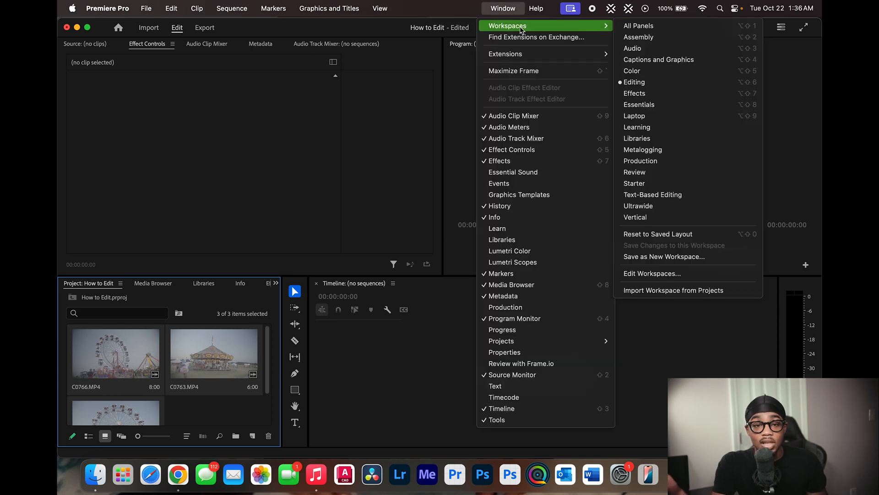
pyautogui.moveTo(632, 48)
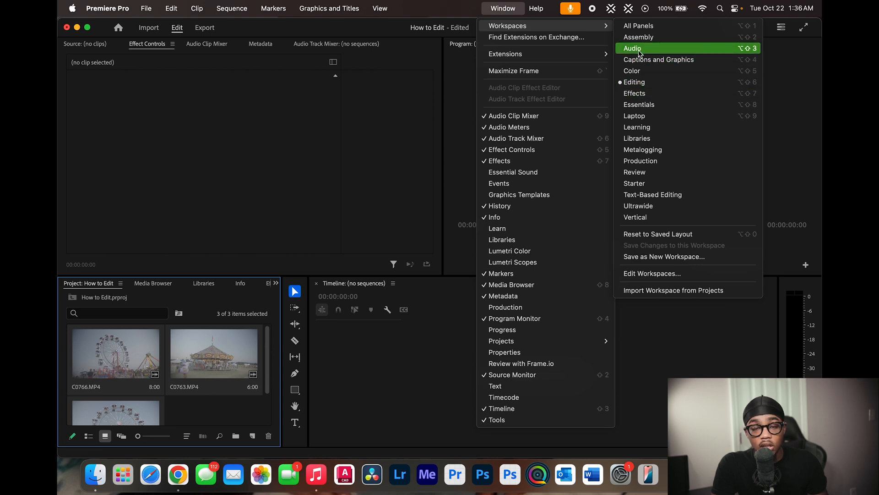
pyautogui.moveTo(632, 71)
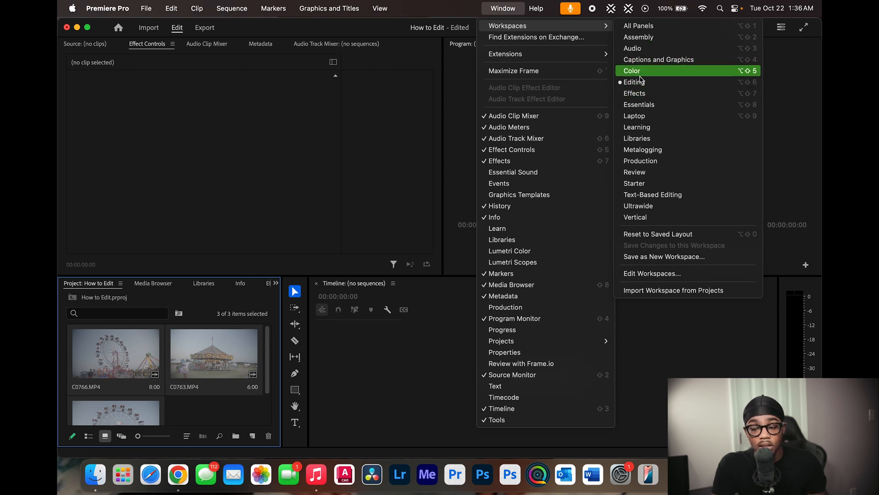
pyautogui.moveTo(634, 82)
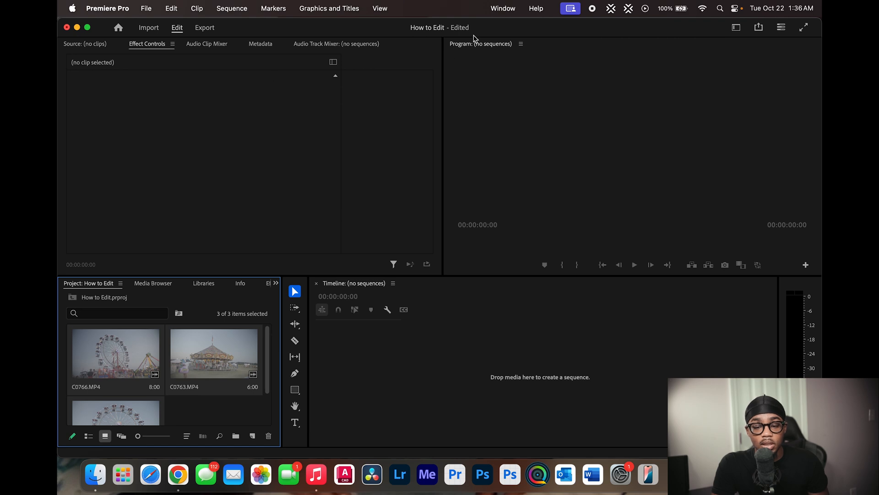
pyautogui.moveTo(543, 48)
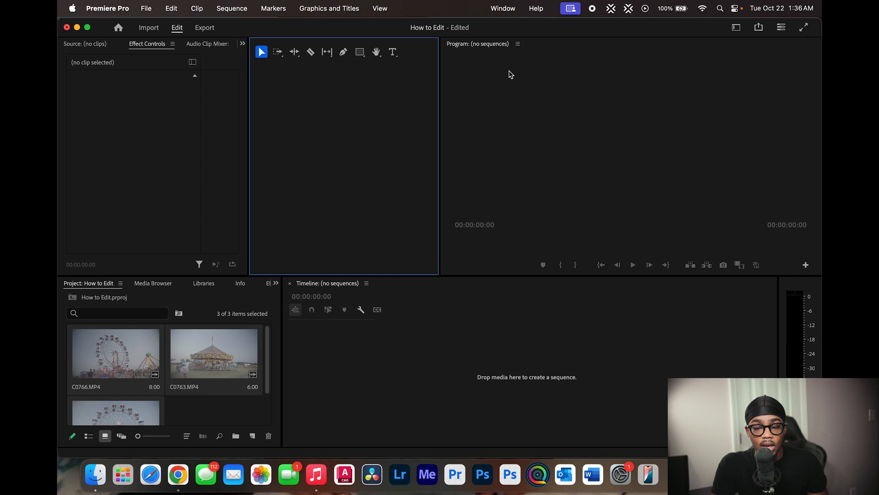
pyautogui.moveTo(511, 15)
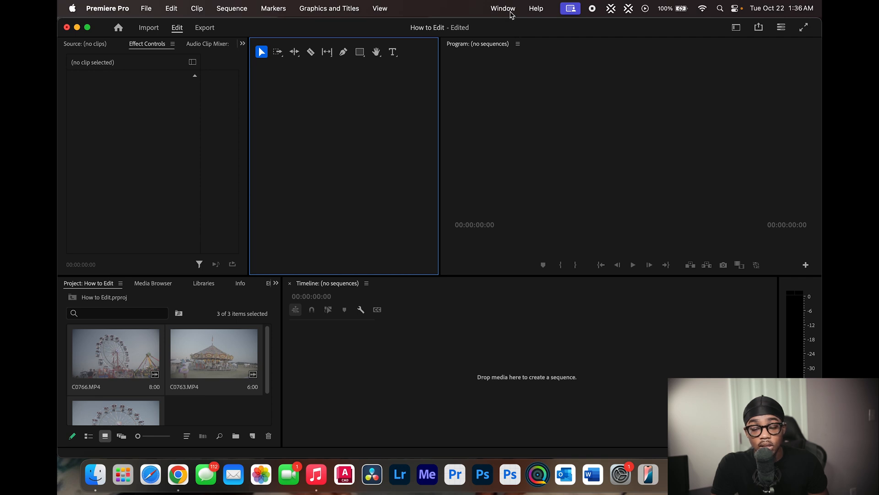
# Step: Begin saving the layout as a new workspace, then cancel without saving it
pyautogui.click(503, 8)
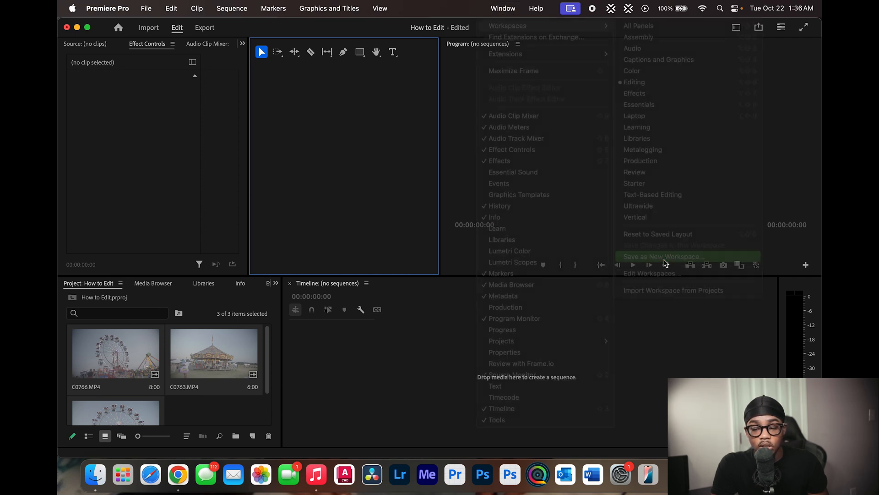
pyautogui.click(662, 257)
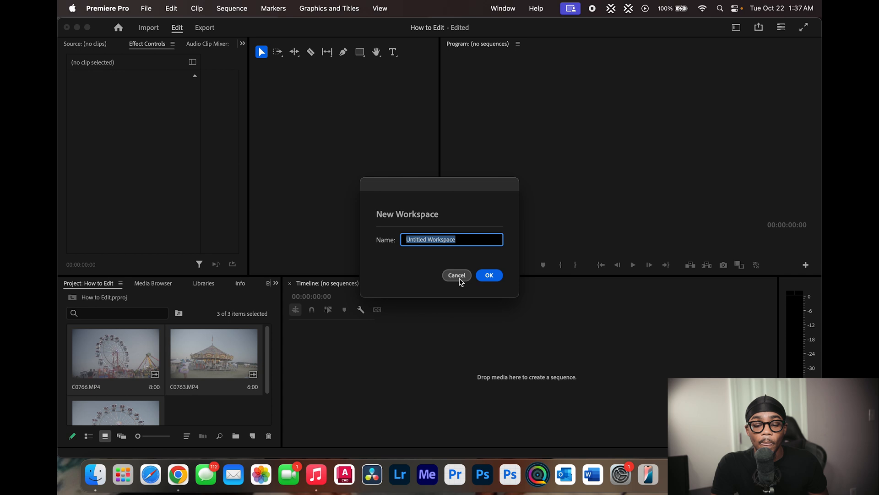
pyautogui.click(457, 275)
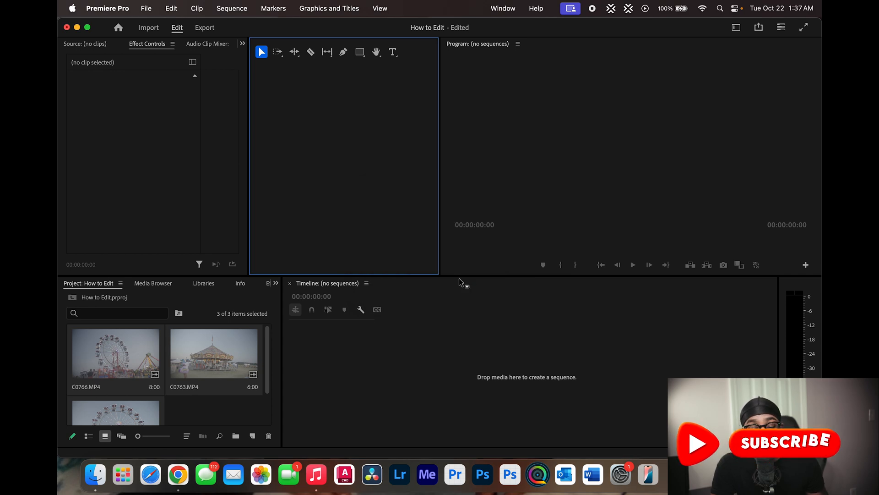
pyautogui.moveTo(489, 44)
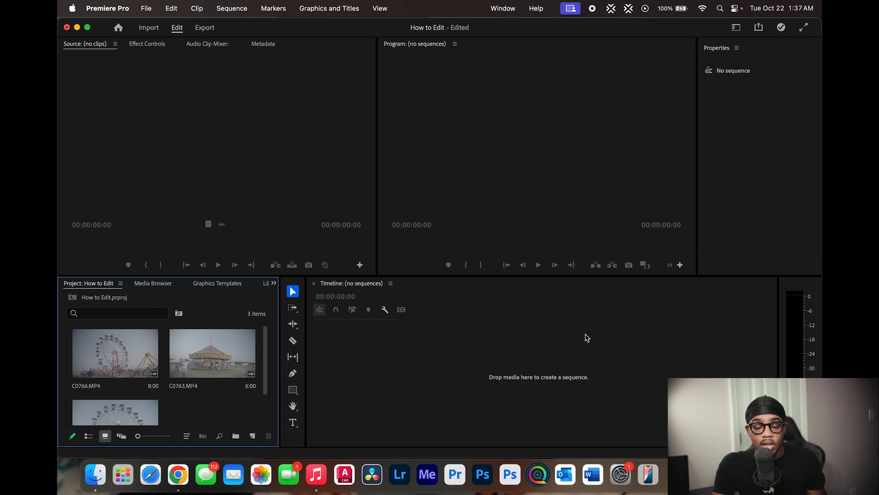
pyautogui.moveTo(150, 17)
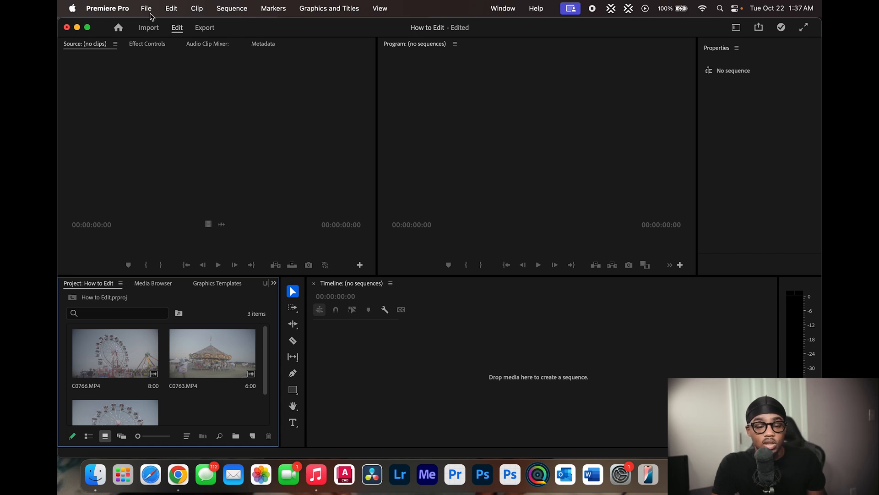
# Step: Start a new sequence using the UHD (4K) 2160p 23.976 fps preset
pyautogui.click(146, 8)
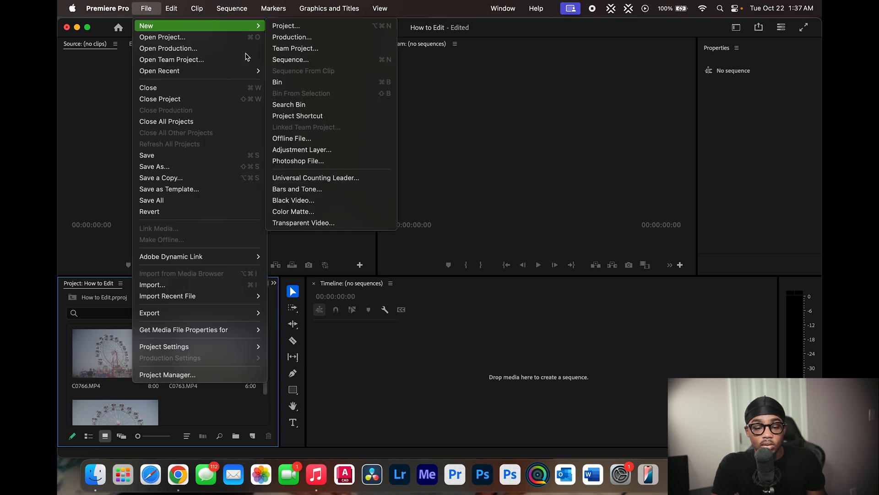
pyautogui.click(290, 60)
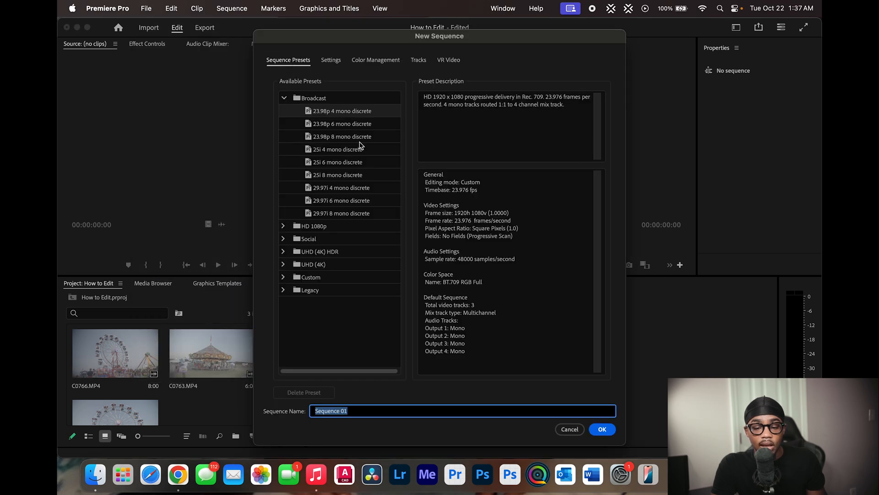
pyautogui.click(284, 98)
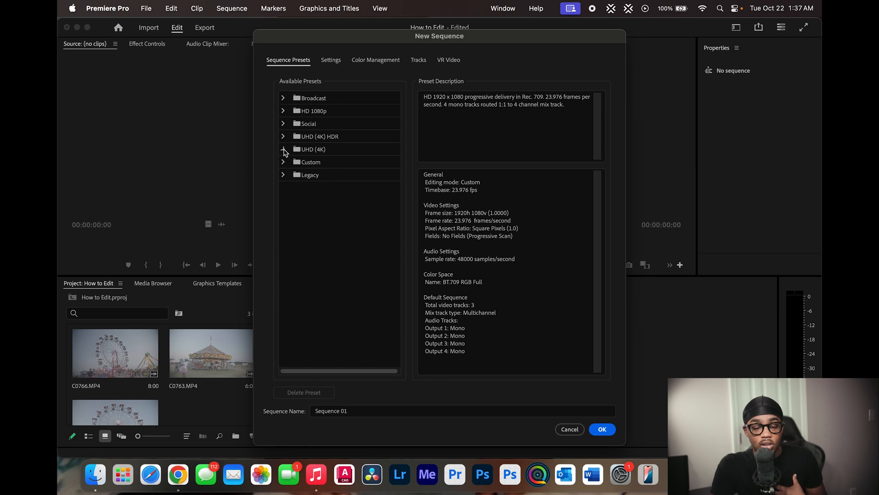
pyautogui.click(284, 149)
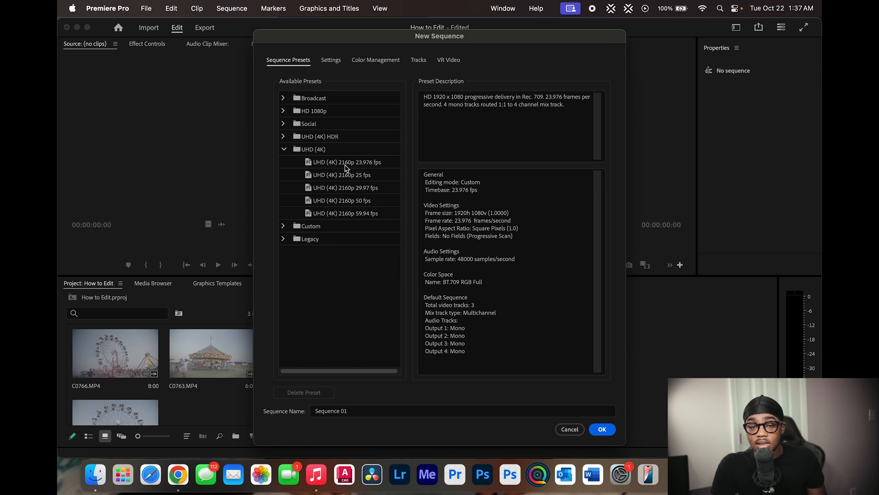
pyautogui.click(343, 162)
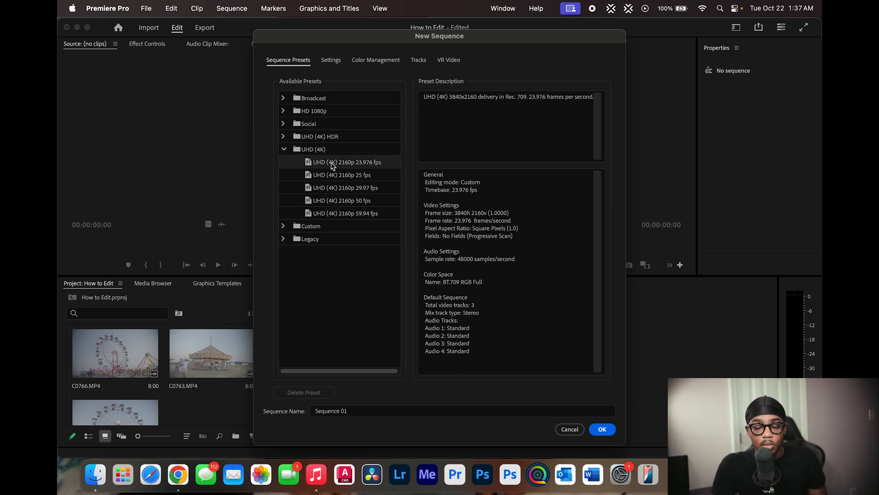
pyautogui.moveTo(307, 158)
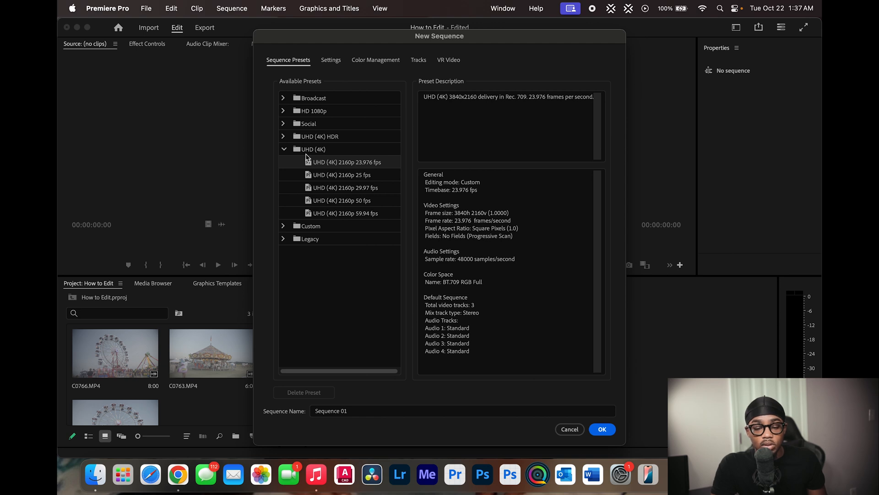
pyautogui.moveTo(312, 163)
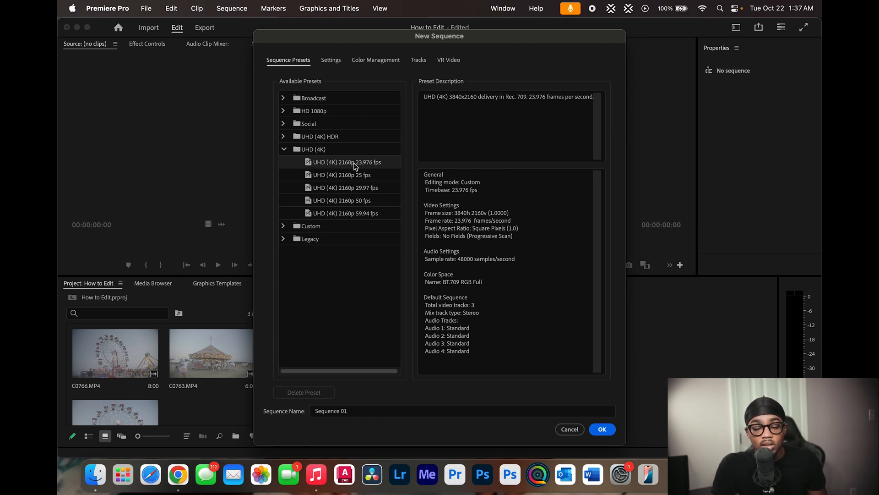
pyautogui.moveTo(291, 137)
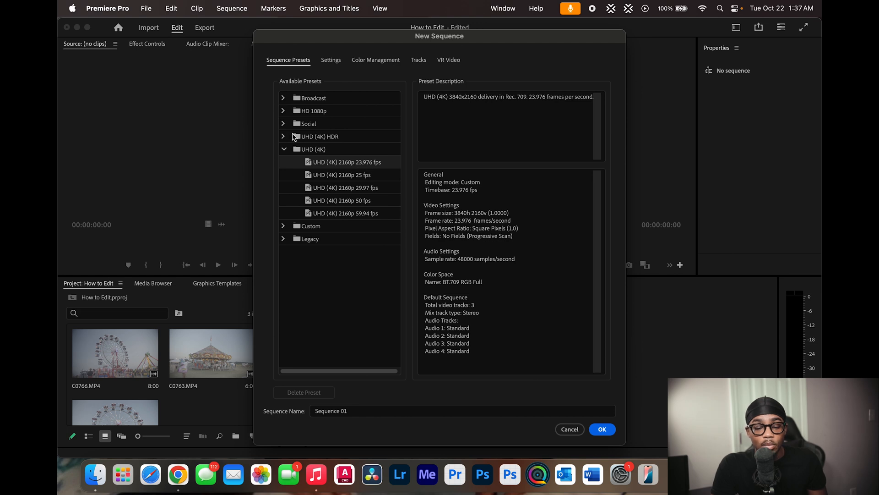
# Step: Name the new sequence 'How to Edit Tut'
pyautogui.click(284, 110)
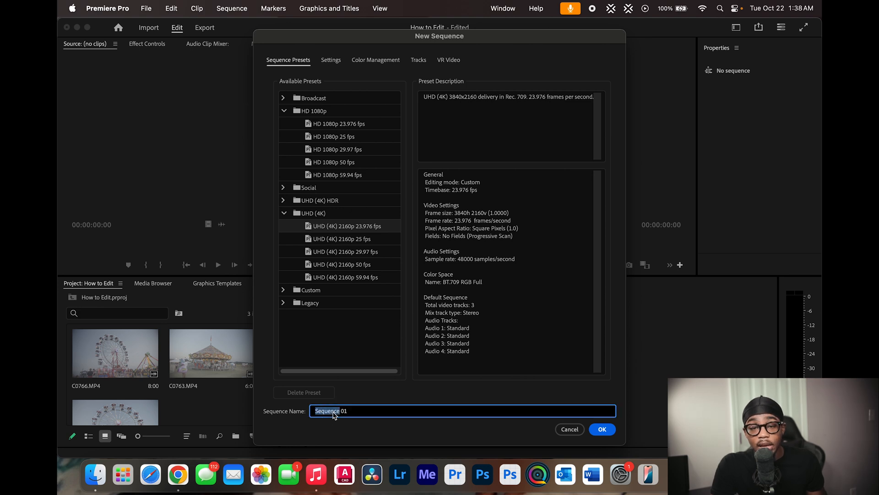
pyautogui.write('How')
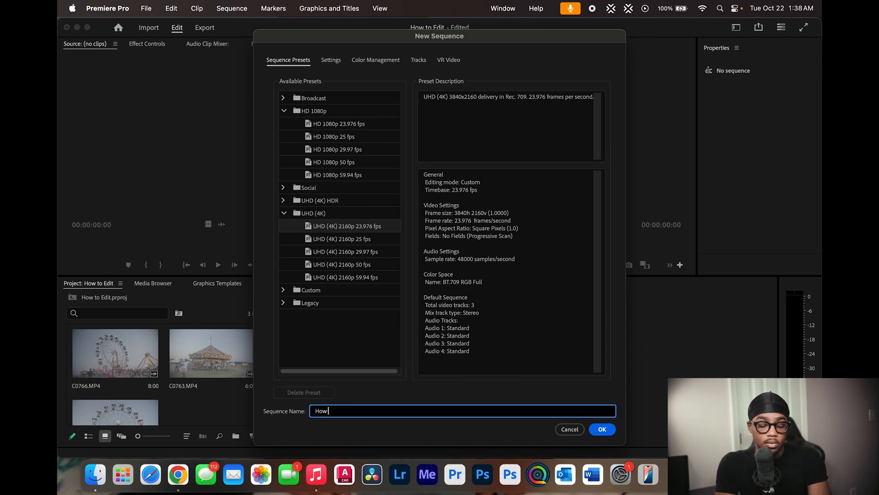
pyautogui.write('to Edit Tut')
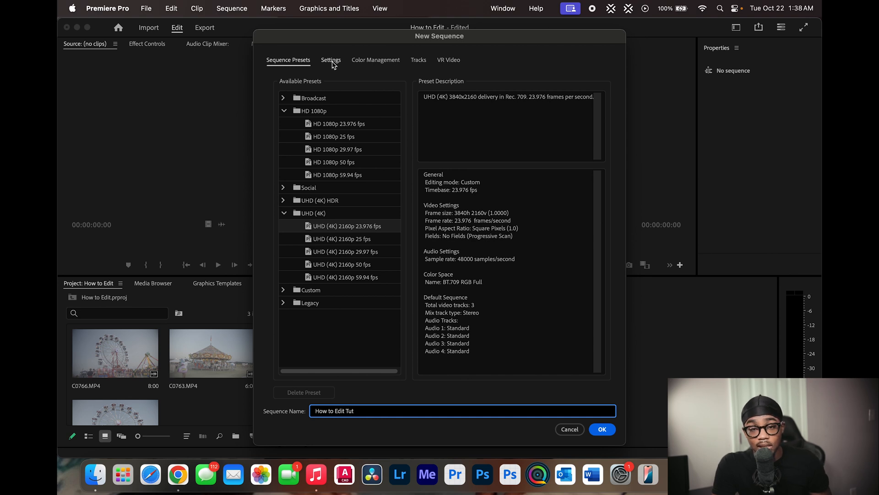
# Step: Review the sequence's 3840×2160 settings and create the How to Edit Tut sequence
pyautogui.click(331, 60)
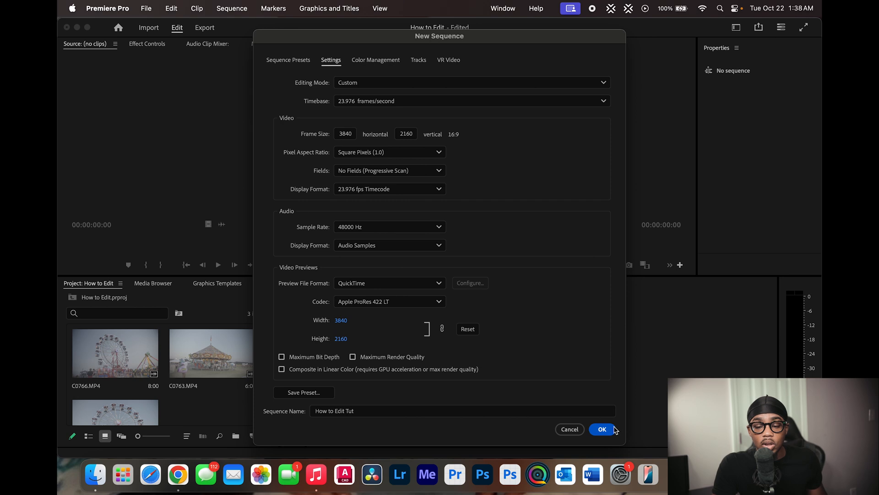
pyautogui.click(602, 430)
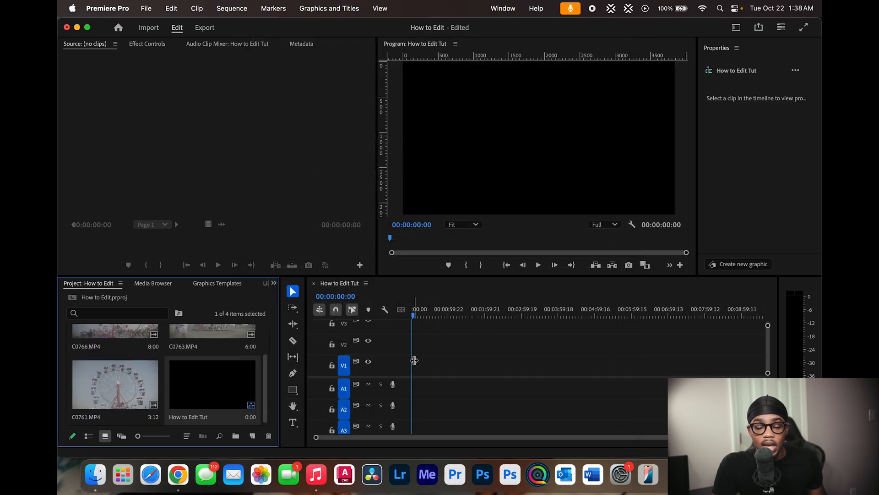
pyautogui.moveTo(495, 367)
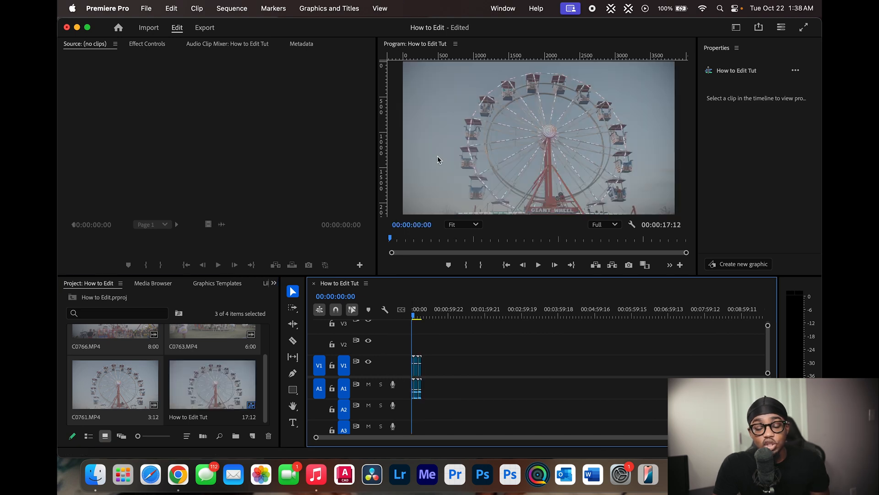
pyautogui.moveTo(574, 179)
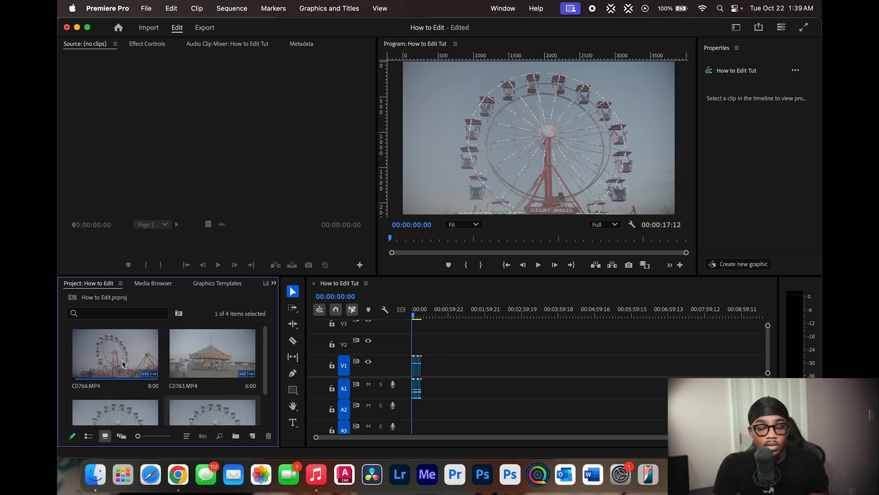
# Step: Preview the C0766 and C0761 clips in the Source Monitor, ending on C0766
pyautogui.doubleClick(115, 352)
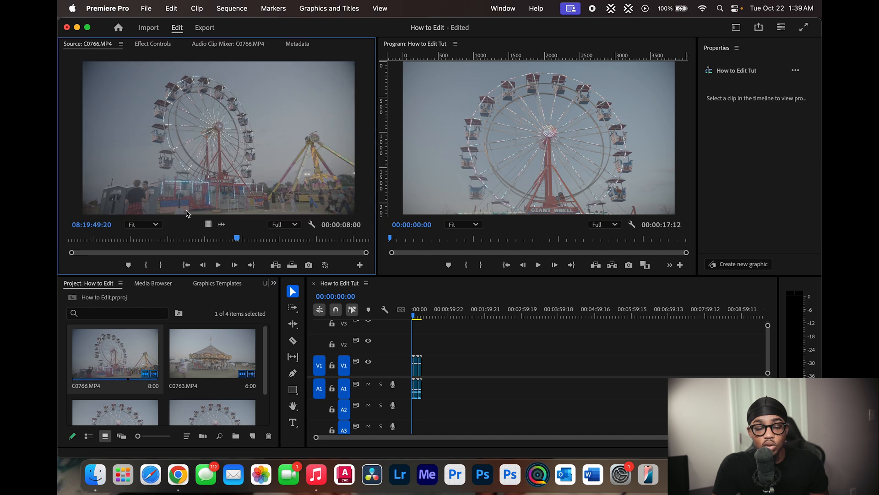
pyautogui.moveTo(170, 233)
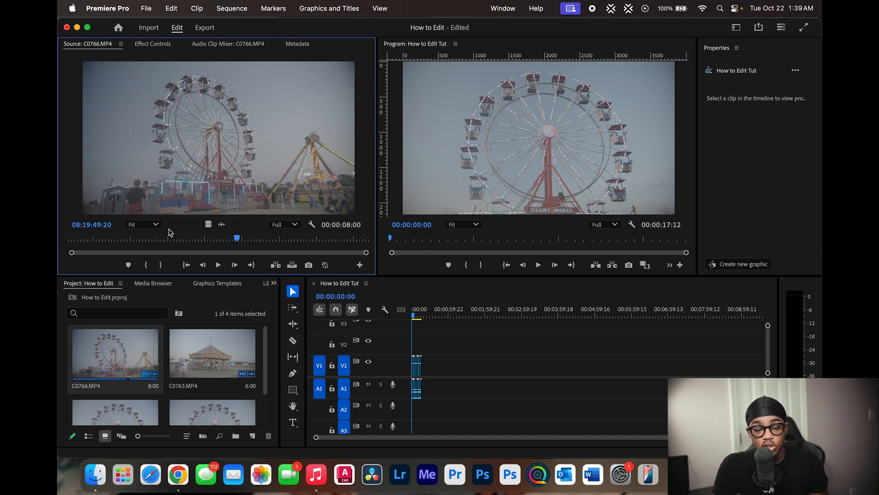
pyautogui.doubleClick(212, 352)
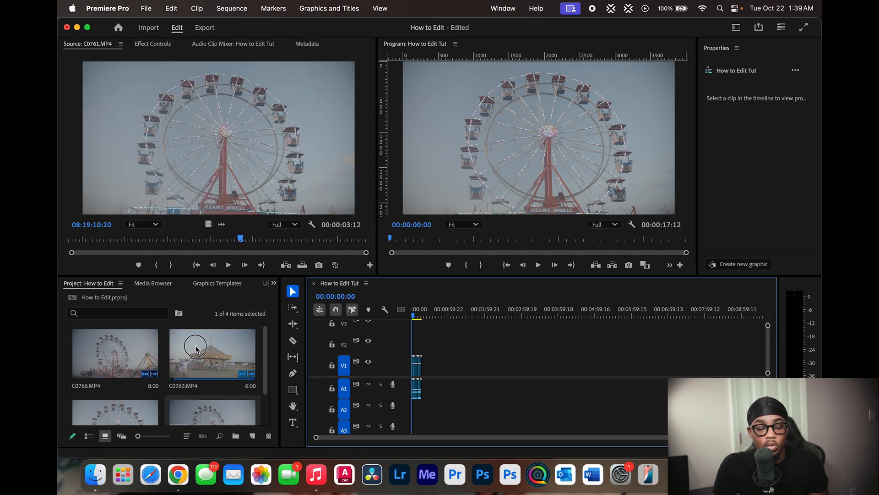
pyautogui.doubleClick(114, 352)
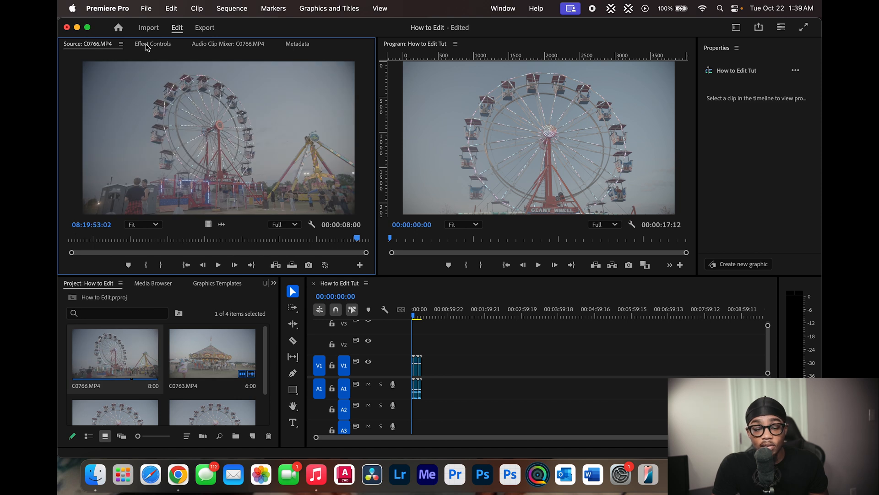
# Step: Inspect C0761's motion settings and the track audio levels, then return to the source preview
pyautogui.click(152, 44)
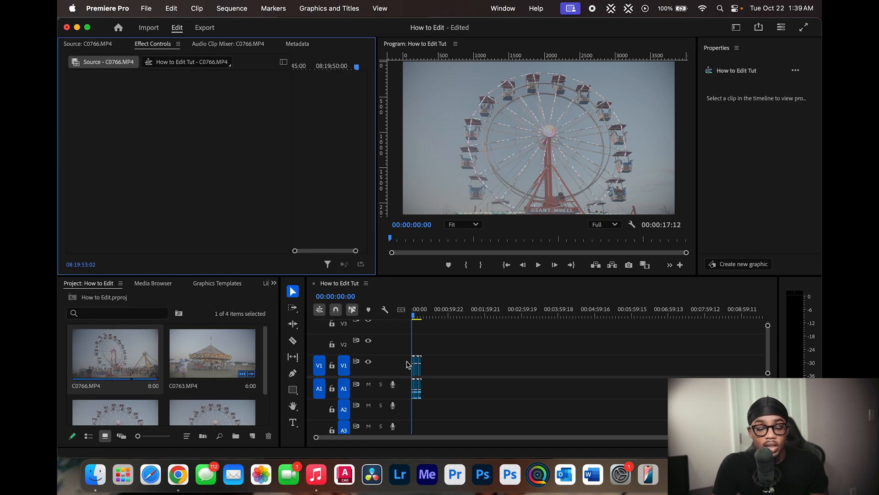
pyautogui.click(417, 365)
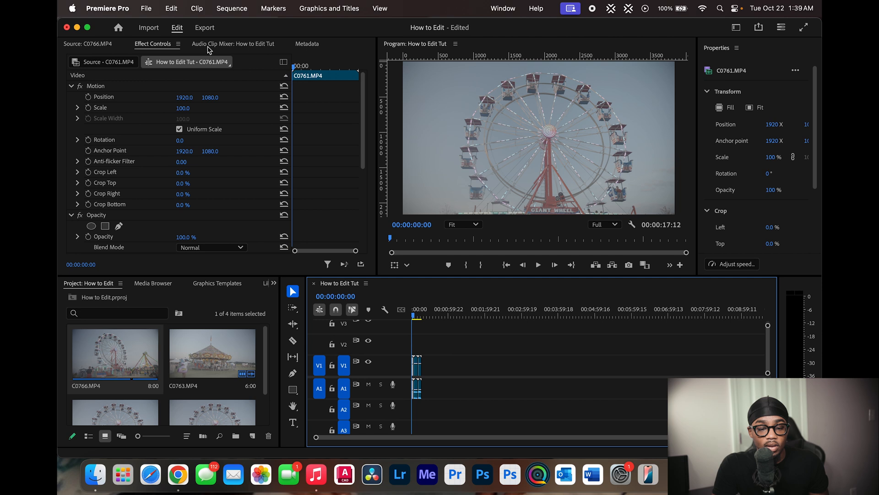
pyautogui.click(232, 44)
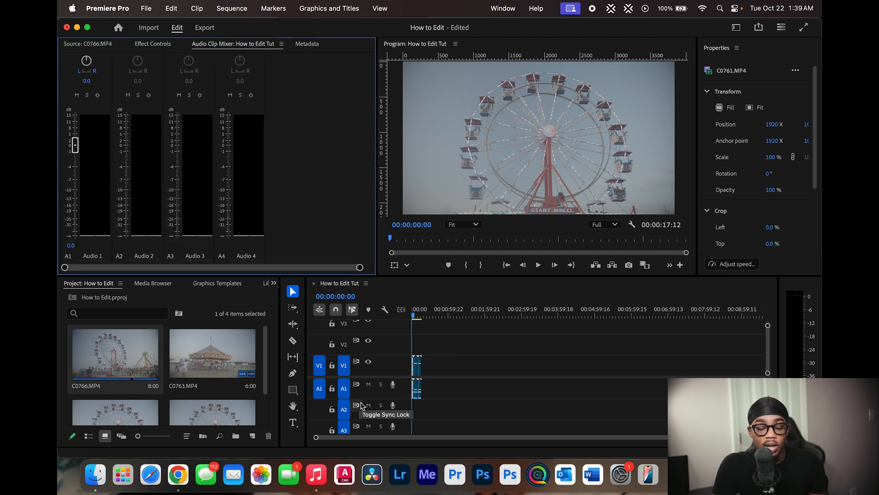
pyautogui.moveTo(327, 126)
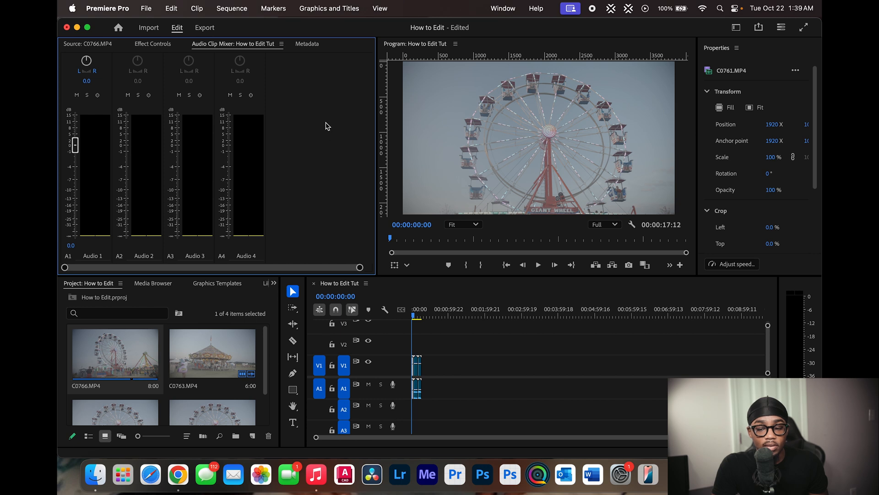
pyautogui.click(305, 44)
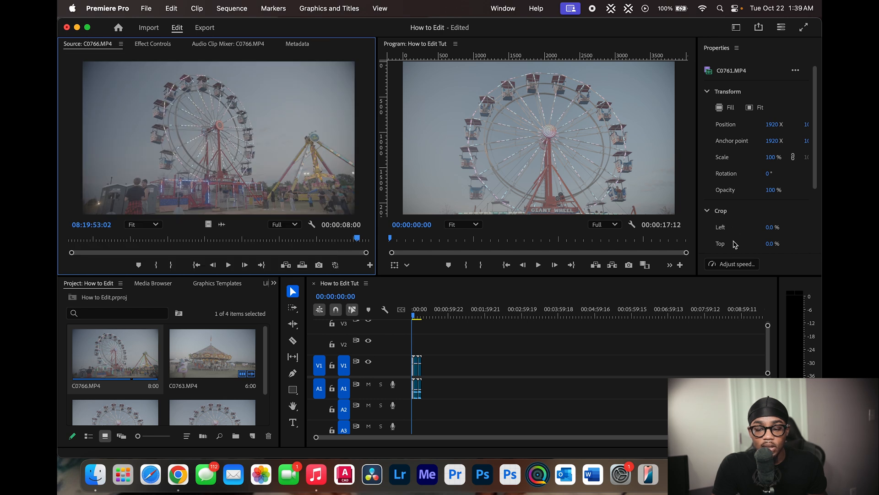
pyautogui.moveTo(562, 22)
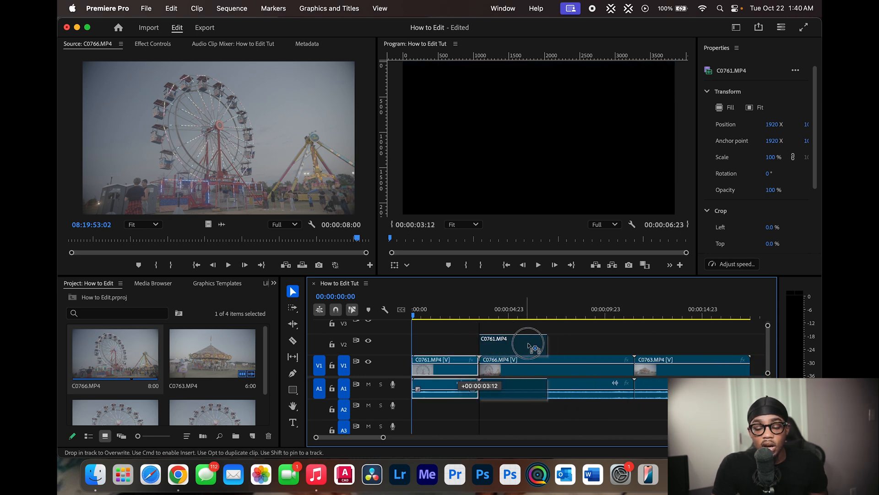
# Step: Reorder V1 so C0761, C0766 and C0763 play back to back
pyautogui.rightClick(449, 373)
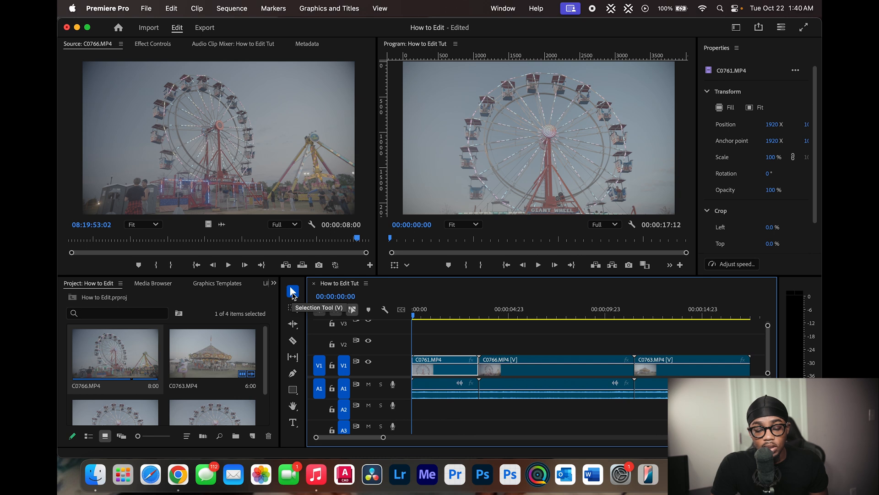
# Step: Make scattered test cuts with the Razor tool, then undo them all
pyautogui.click(555, 367)
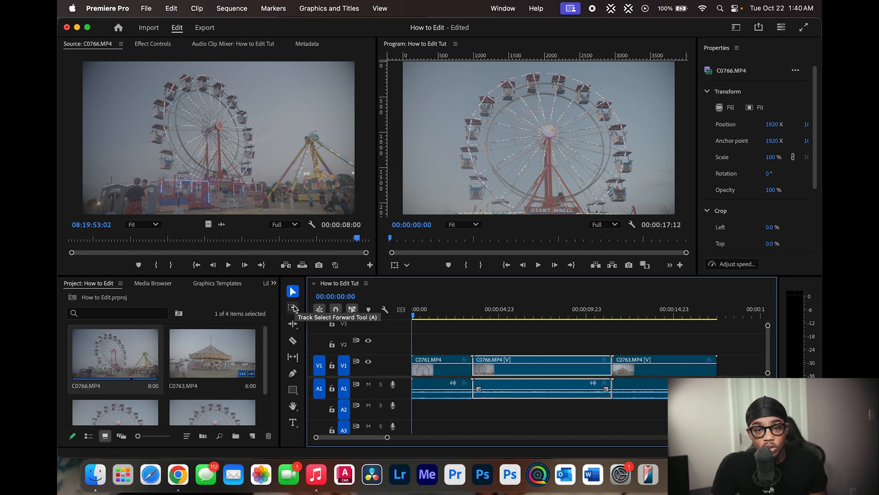
pyautogui.moveTo(292, 341)
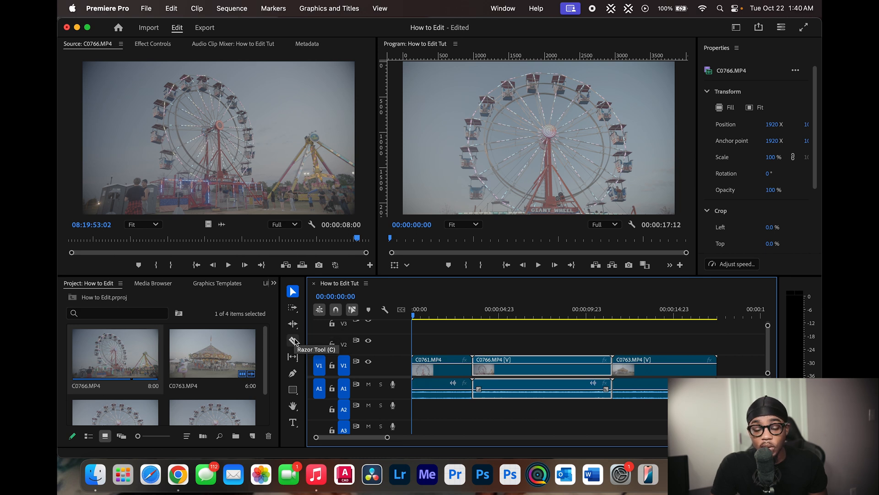
pyautogui.click(292, 340)
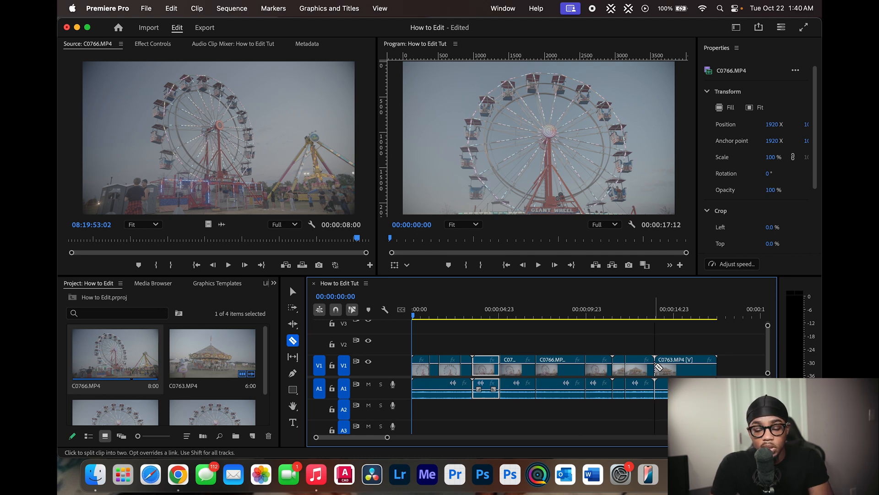
pyautogui.press('cmd+z')
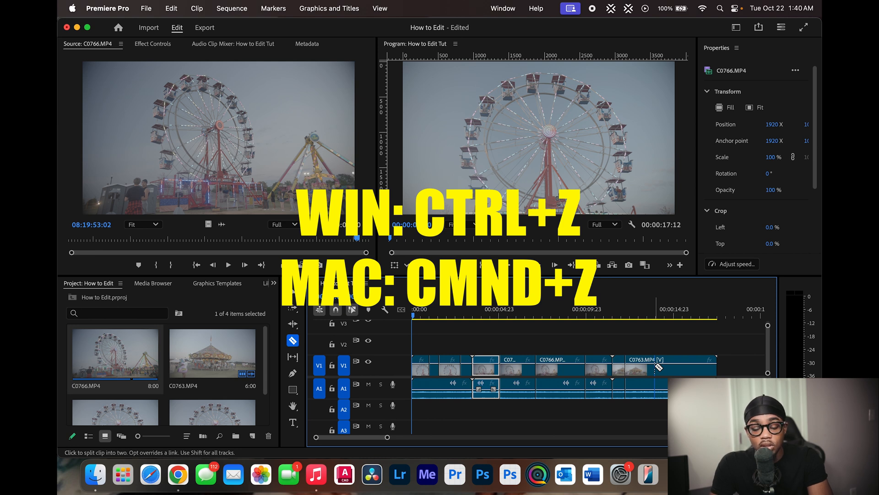
pyautogui.press('cmd+z')
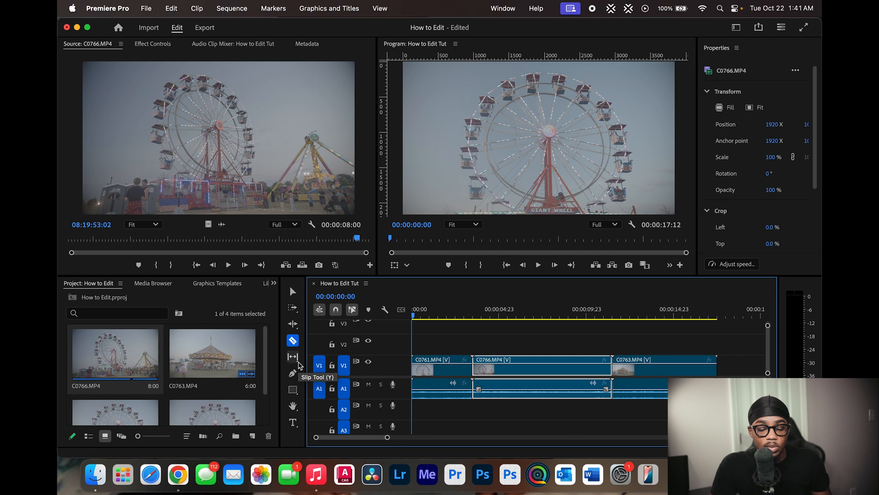
pyautogui.moveTo(294, 422)
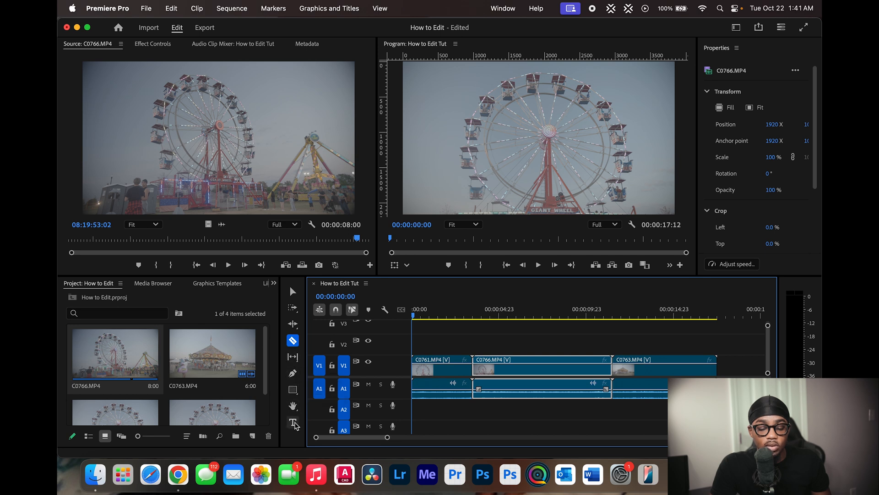
# Step: Cut the opening C0761 clip into shorter pieces with the Razor tool
pyautogui.click(292, 291)
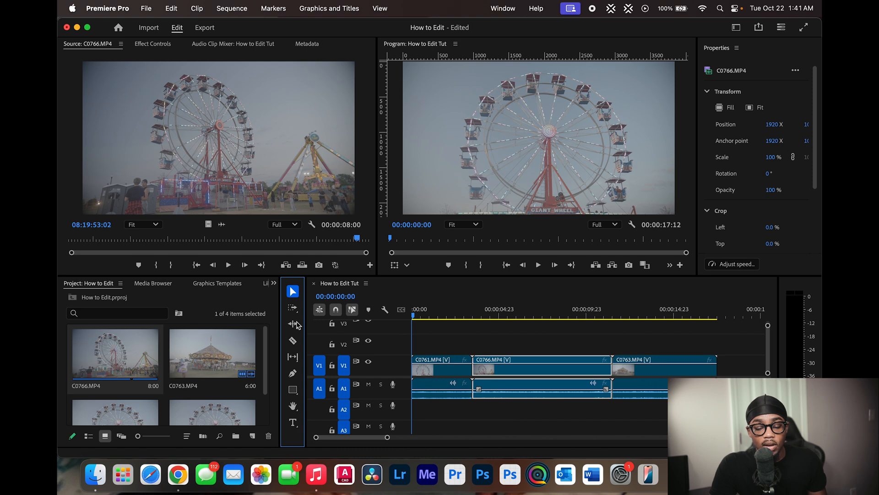
pyautogui.click(292, 339)
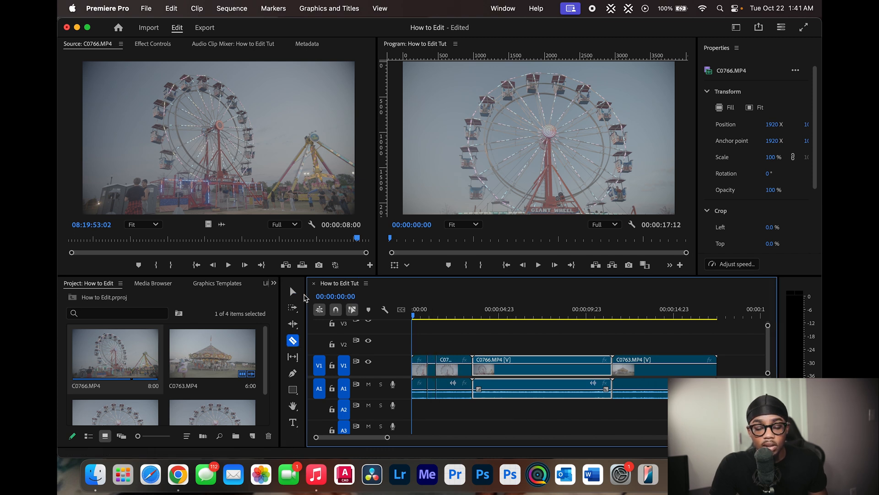
pyautogui.click(292, 291)
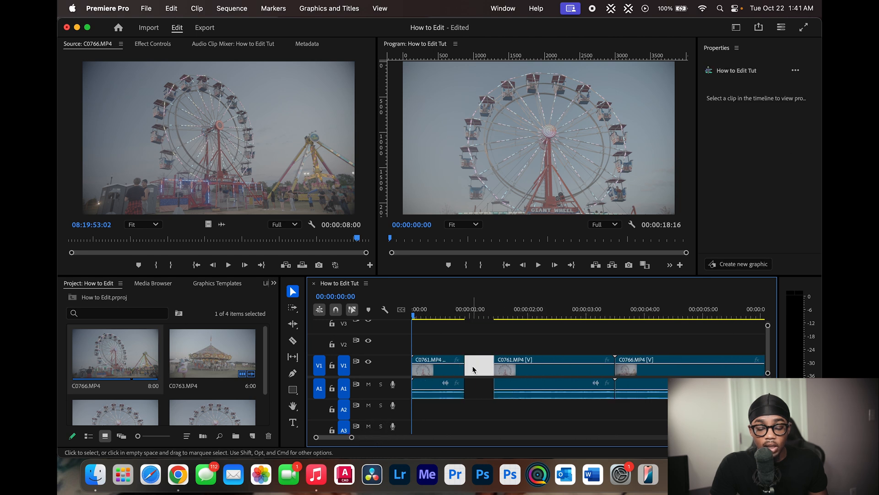
pyautogui.moveTo(478, 365)
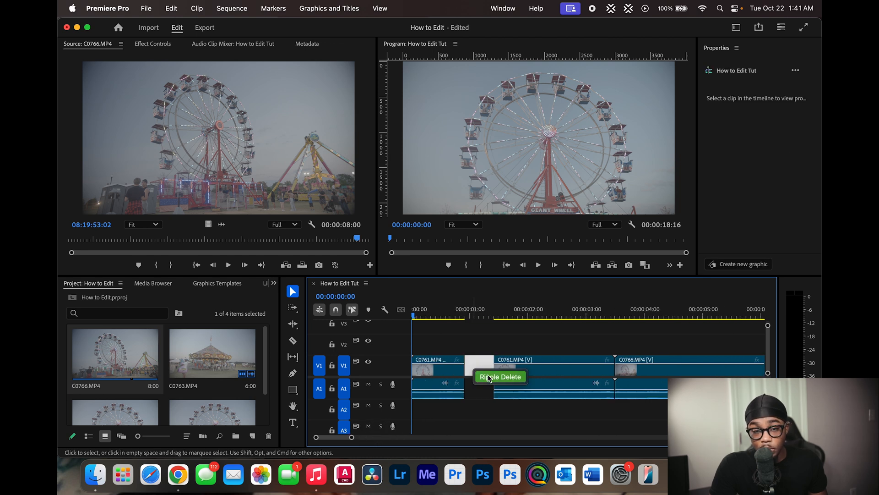
# Step: Ripple delete the V1 gap so C0761, C0766 and C0763 sit back to back
pyautogui.click(499, 377)
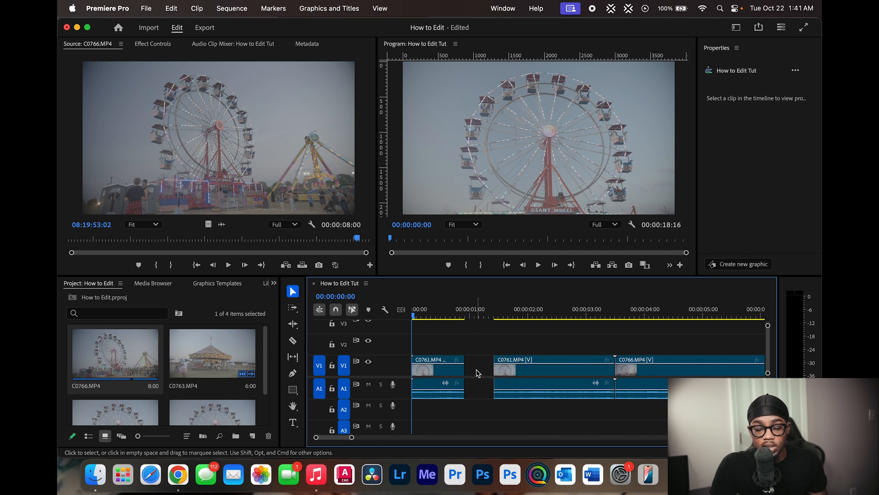
pyautogui.click(478, 371)
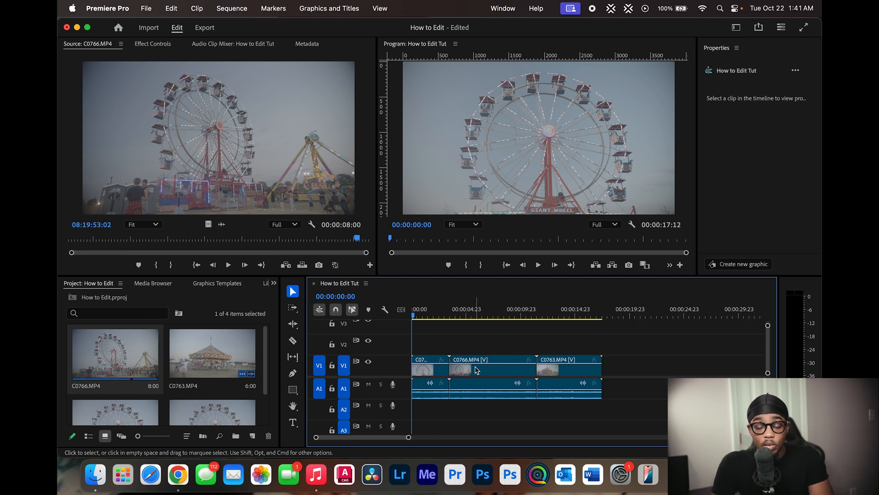
pyautogui.moveTo(475, 370)
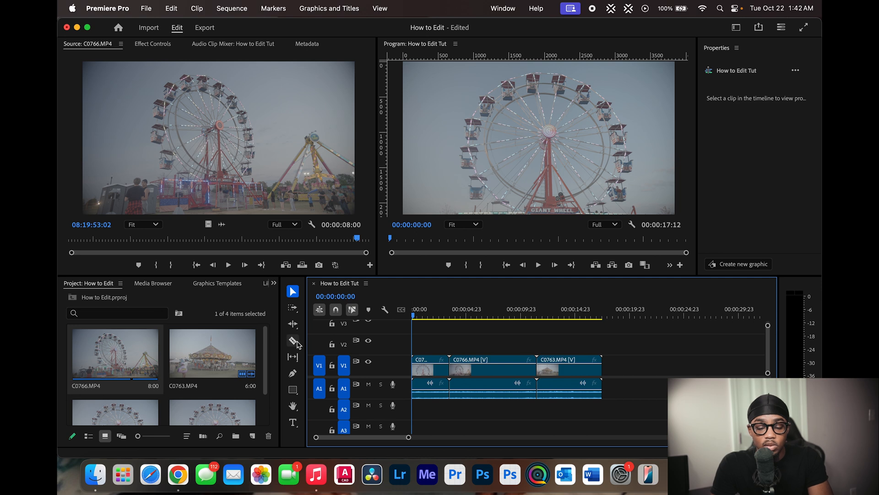
# Step: Razor-split a clip and ripple delete the unwanted piece and gap, shortening the sequence to 8:10
pyautogui.click(293, 341)
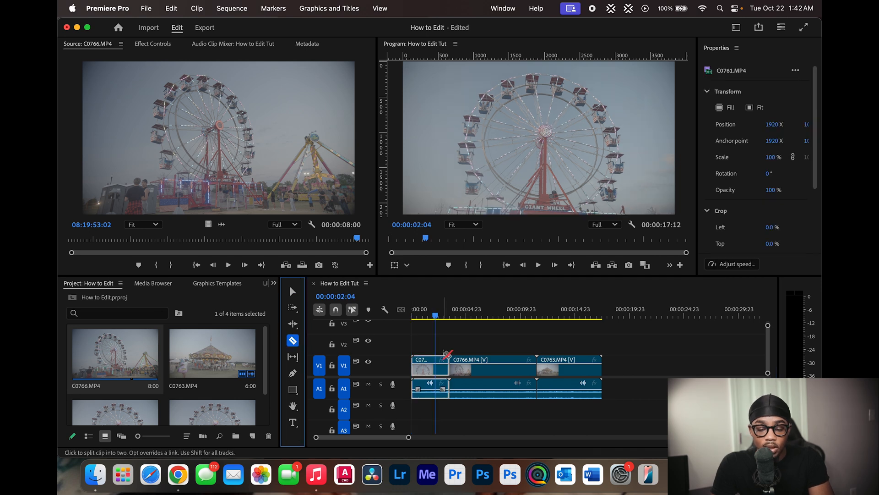
pyautogui.click(292, 291)
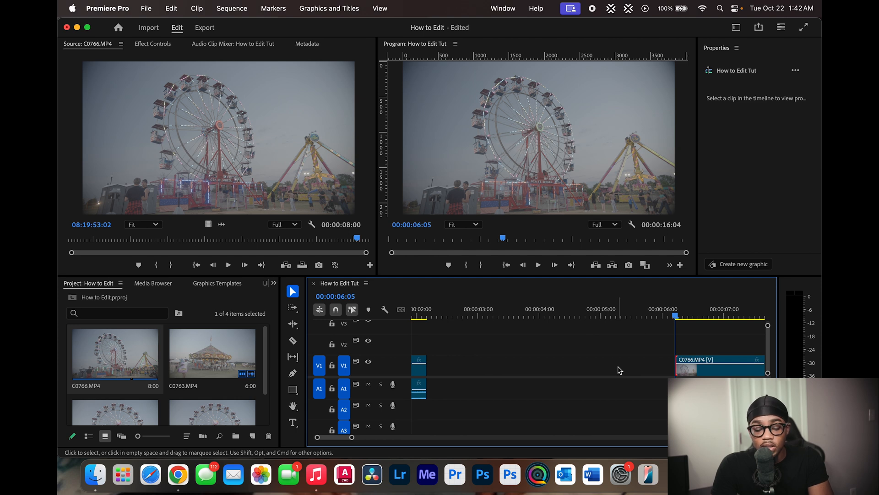
pyautogui.click(539, 365)
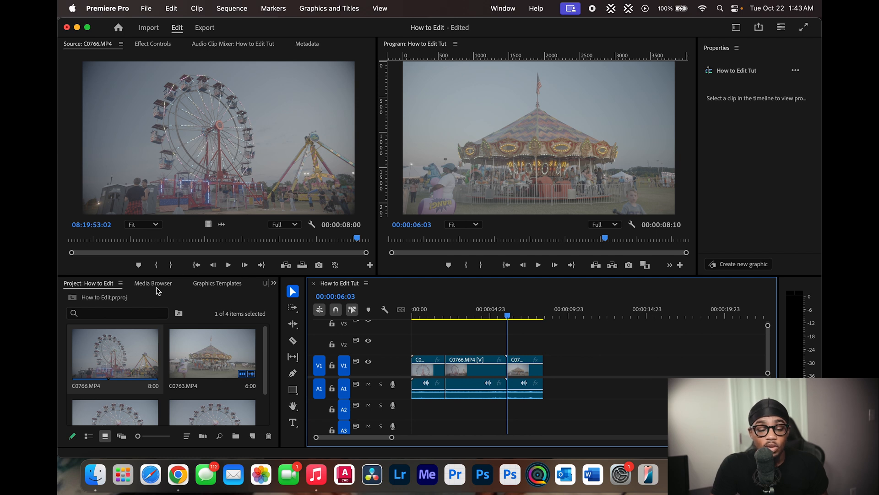
pyautogui.moveTo(129, 287)
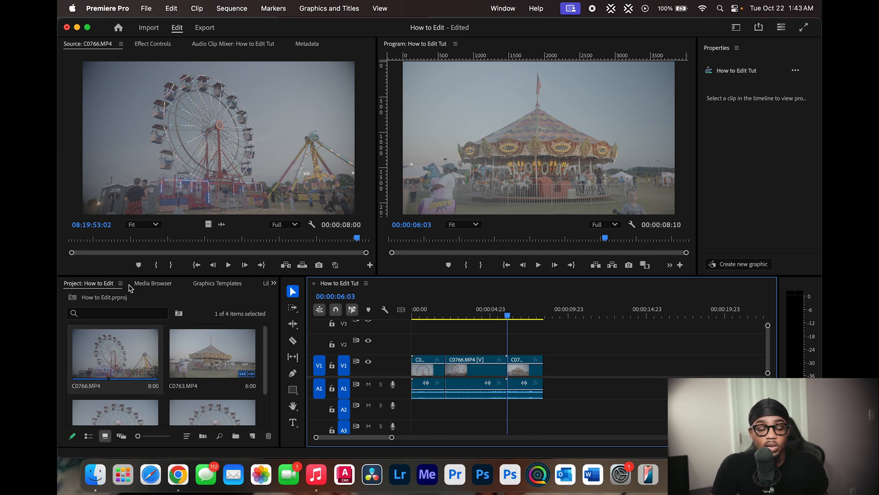
# Step: Bring up the Effects panel from the panel overflow menu
pyautogui.click(152, 283)
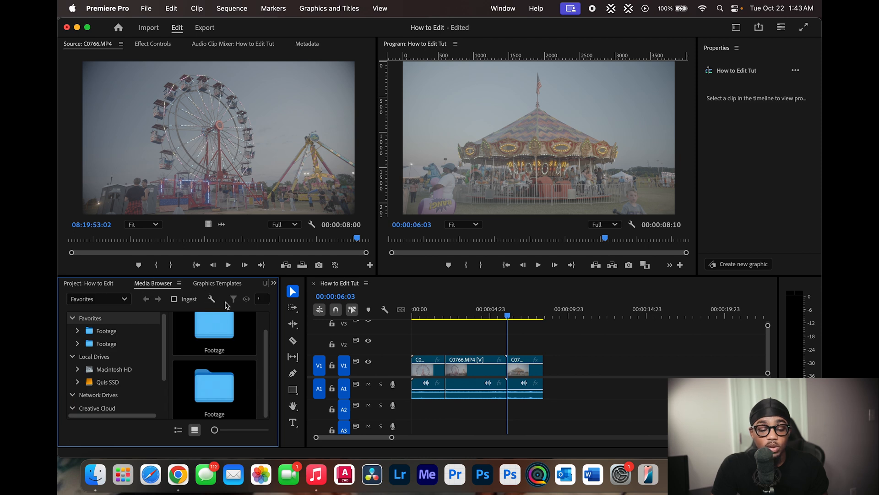
pyautogui.click(217, 283)
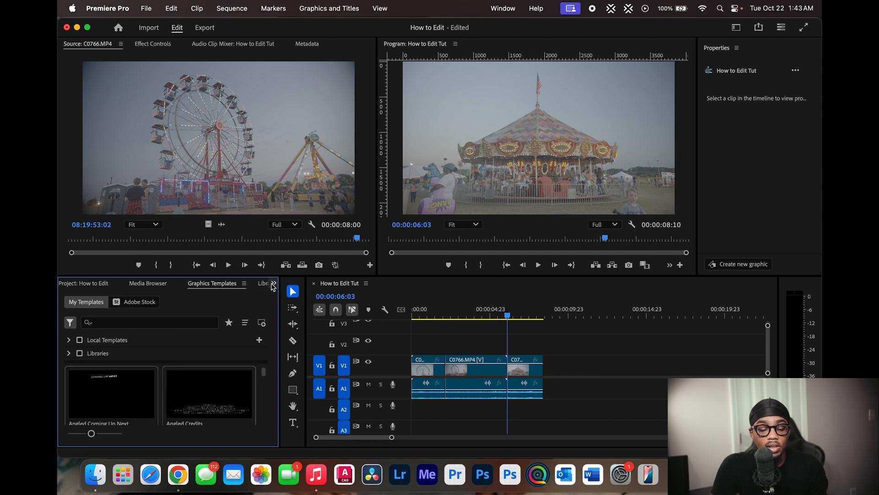
pyautogui.click(274, 283)
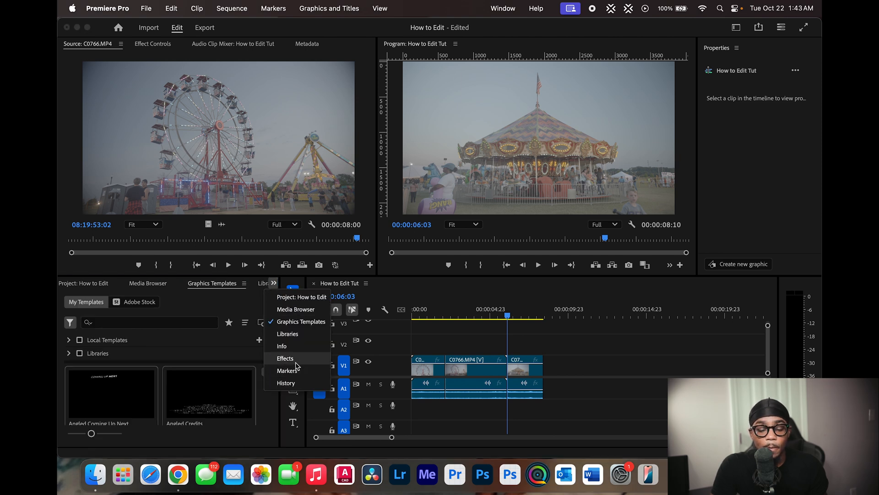
pyautogui.click(285, 357)
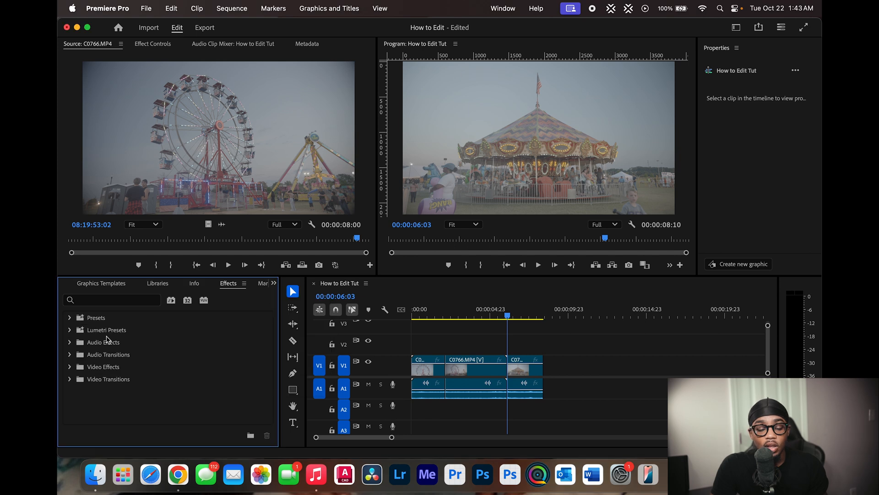
pyautogui.moveTo(87, 325)
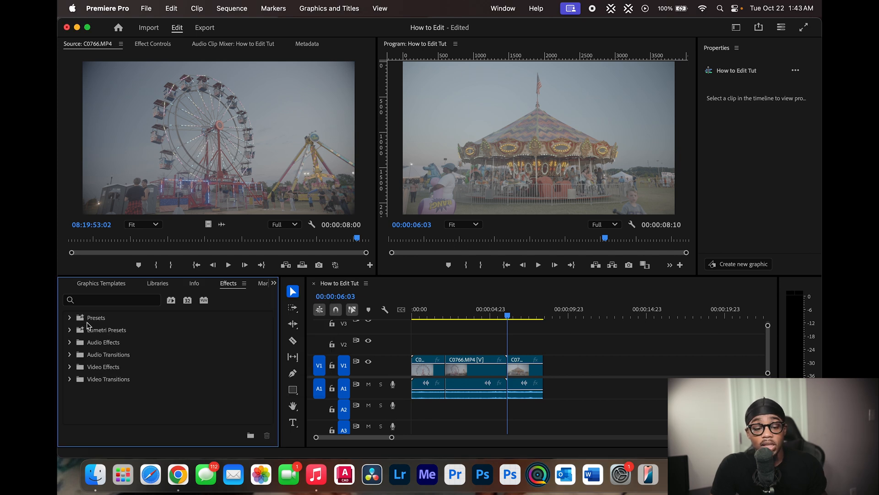
# Step: Browse the Presets and Audio Effects folders, leaving Video Transitions expanded
pyautogui.click(70, 318)
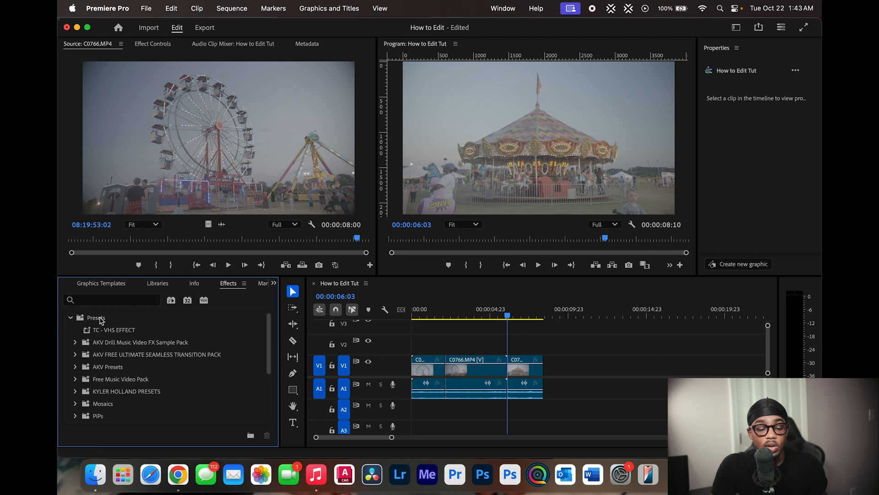
pyautogui.rightClick(95, 317)
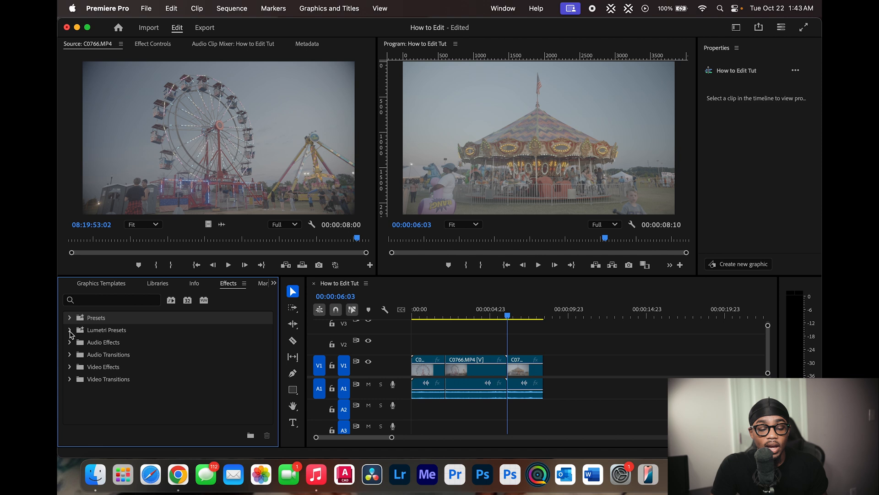
pyautogui.click(70, 342)
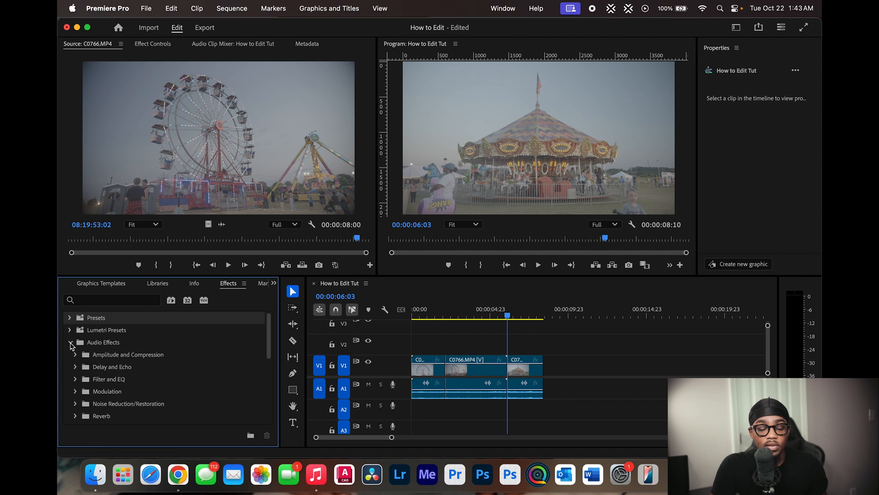
pyautogui.click(70, 342)
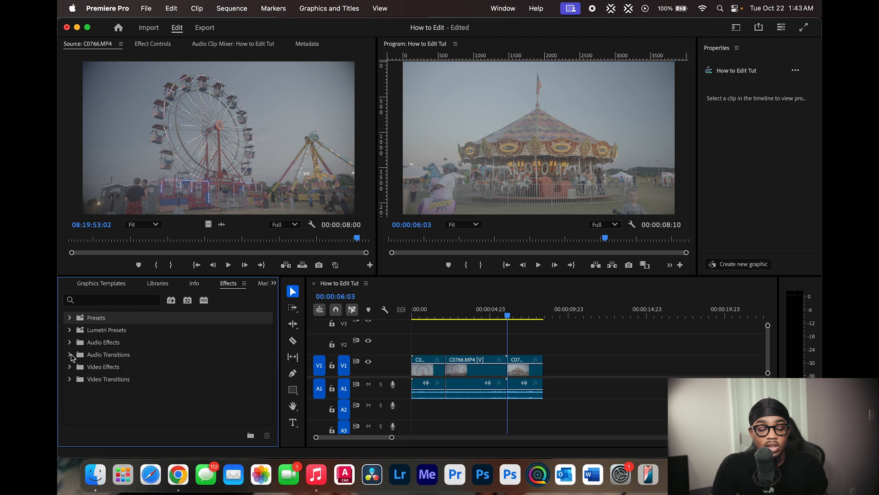
pyautogui.click(69, 379)
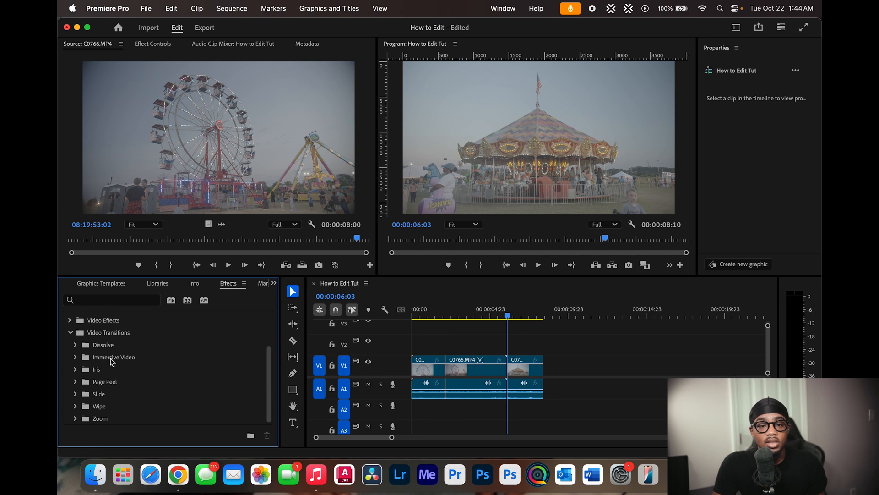
pyautogui.moveTo(80, 353)
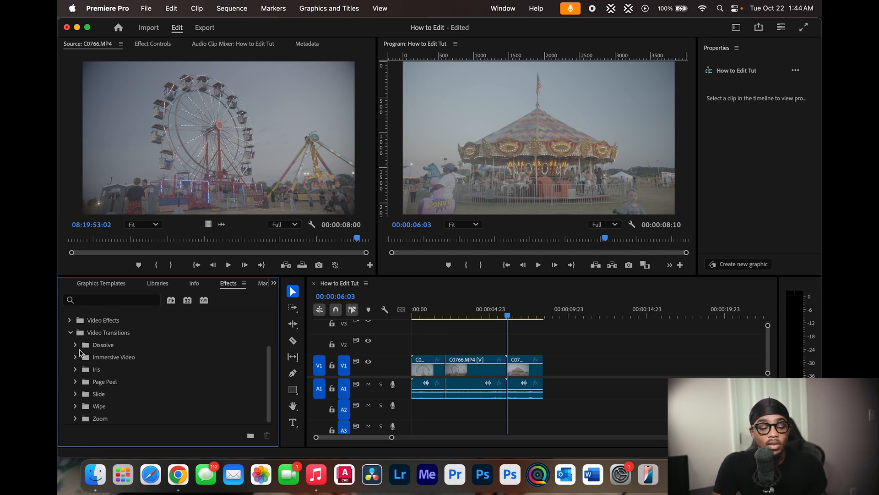
# Step: Expand the Dissolve folder to reach Cross Dissolve for the C0761–C0766 cut
pyautogui.click(75, 344)
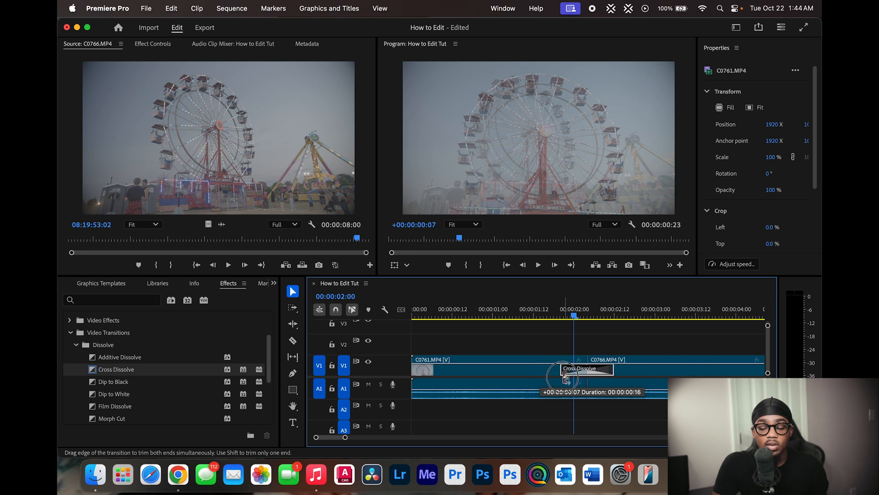
# Step: Set the Cross Dissolve transition duration to 00:00:00:20
pyautogui.rightClick(566, 373)
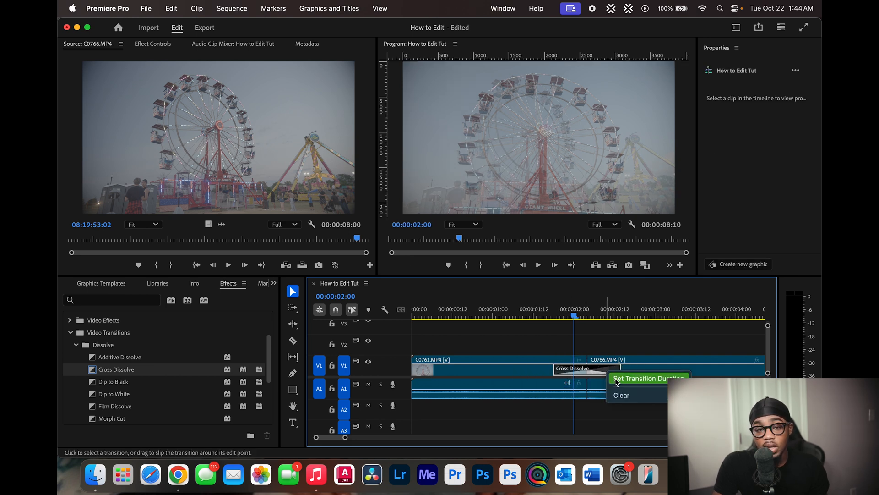
pyautogui.click(647, 378)
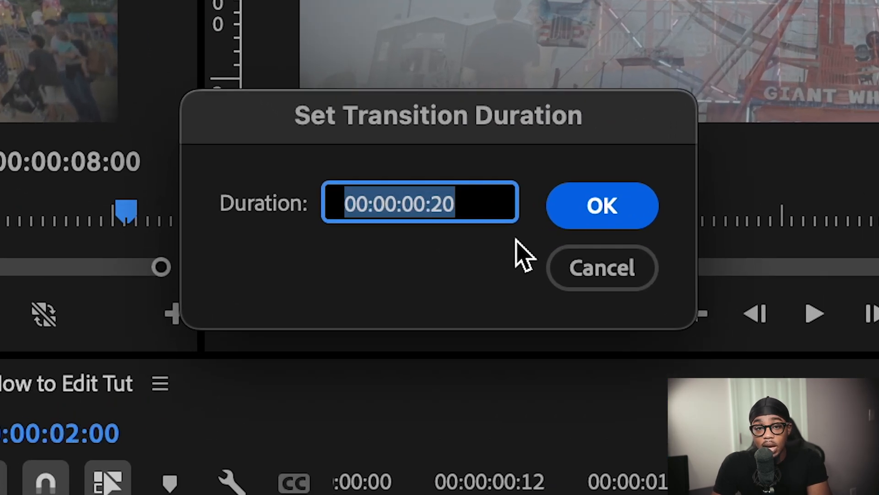
pyautogui.click(601, 205)
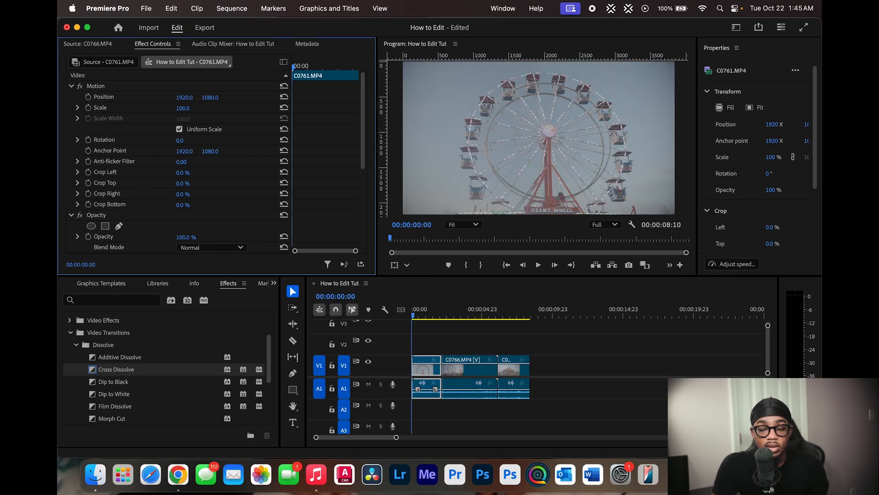
# Step: Test-transform C0761: shift its position, rotate 20°, crop and scale unevenly, then restore uniform scaling
pyautogui.write('31.0')
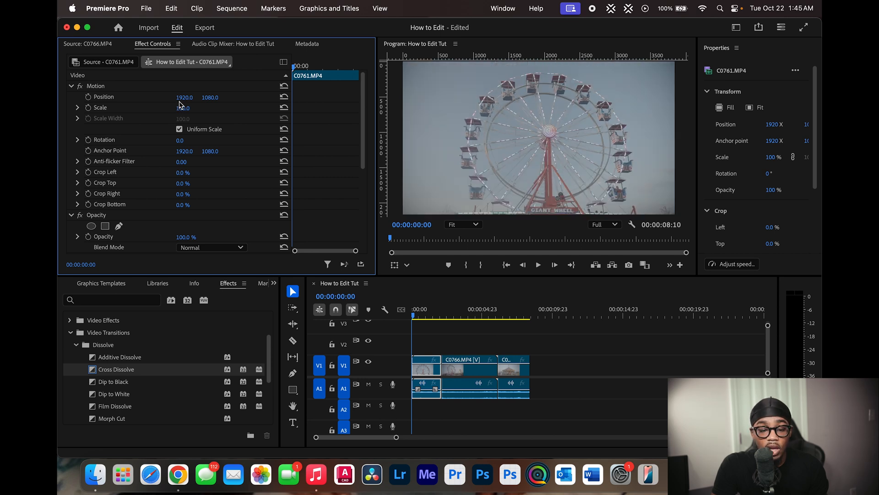
pyautogui.moveTo(185, 98); pyautogui.dragTo(205, 97)
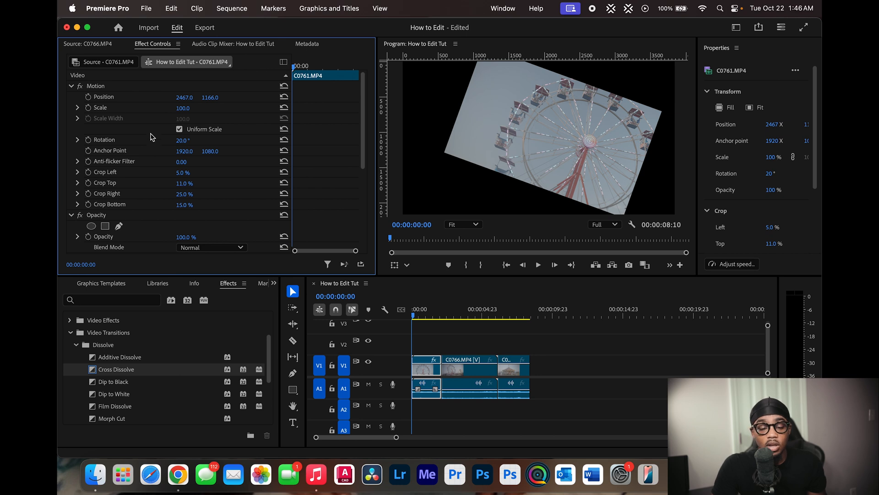
pyautogui.click(179, 129)
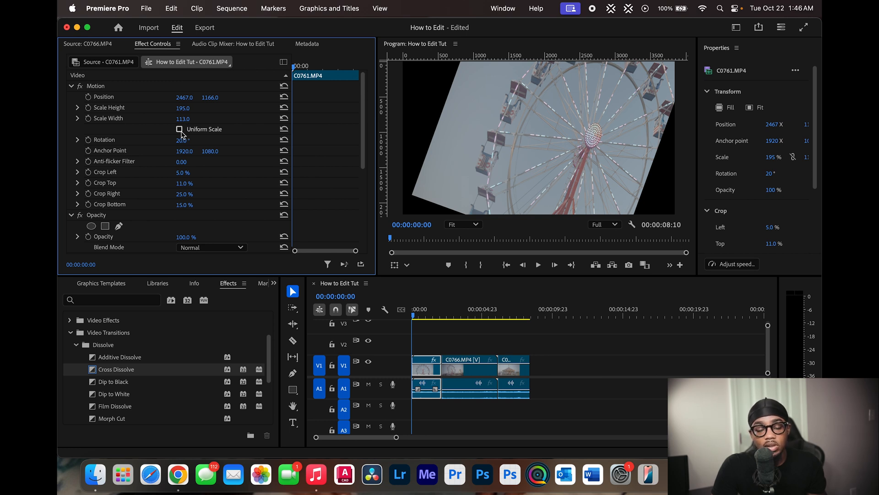
pyautogui.click(179, 129)
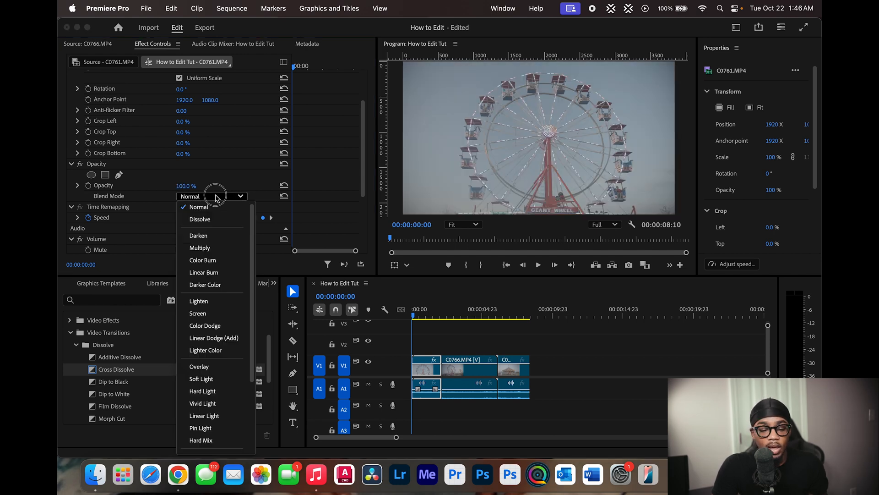
pyautogui.moveTo(252, 191)
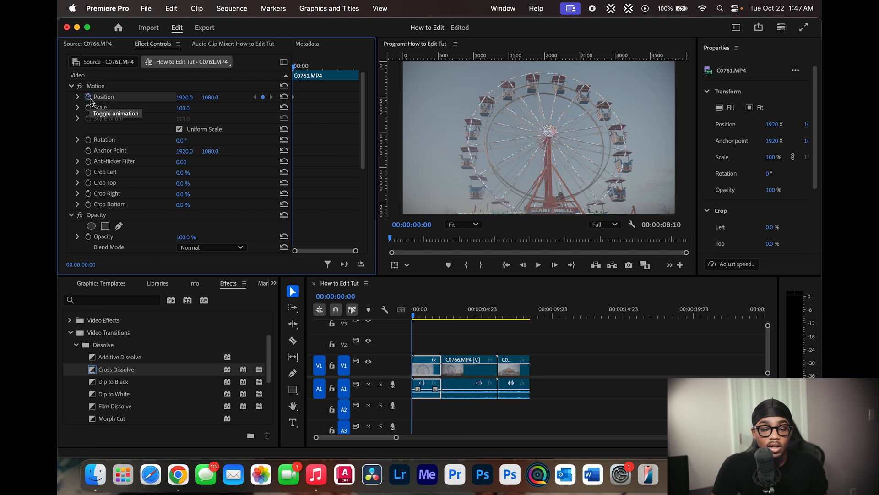
pyautogui.moveTo(304, 71)
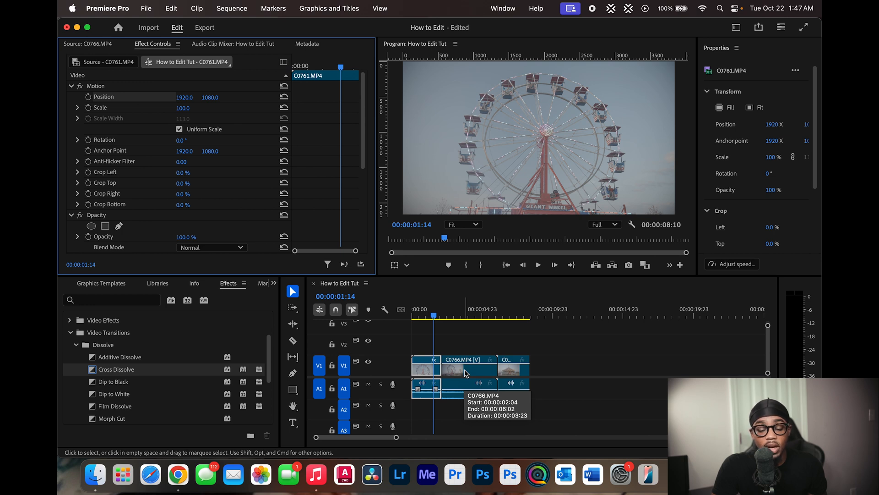
pyautogui.moveTo(460, 375)
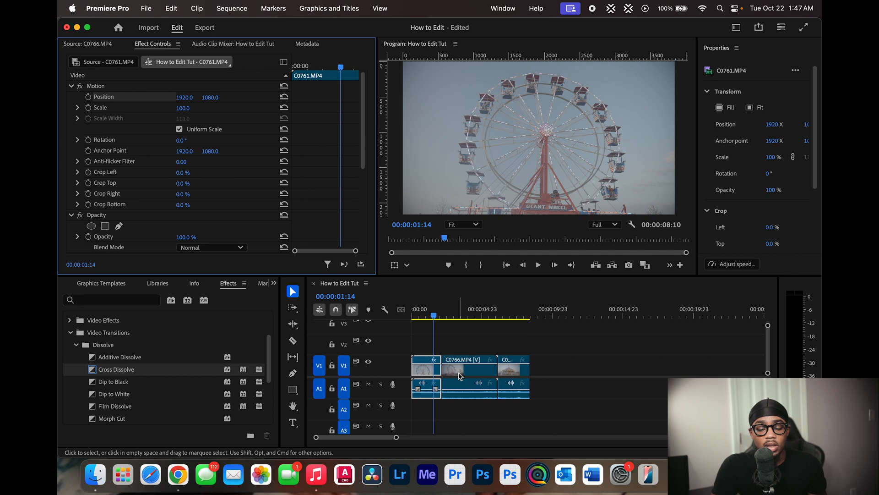
# Step: Select the middle C0766 clip and move it up onto track V2
pyautogui.click(460, 368)
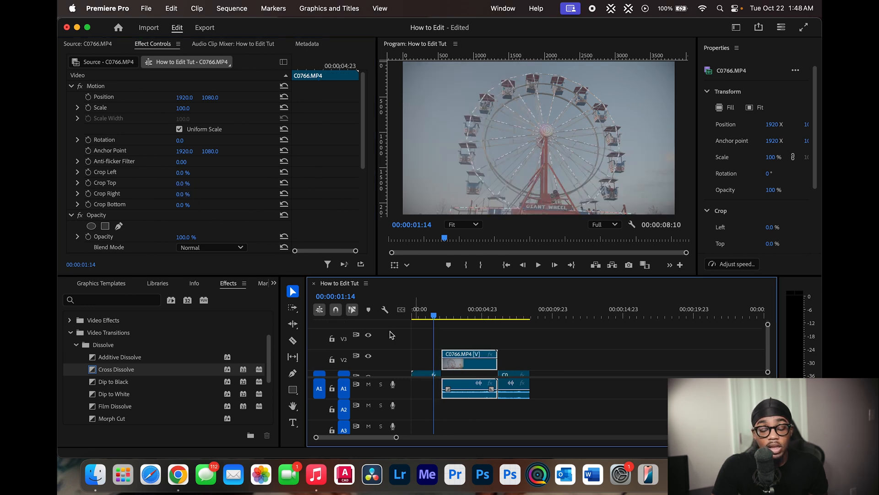
pyautogui.moveTo(387, 327)
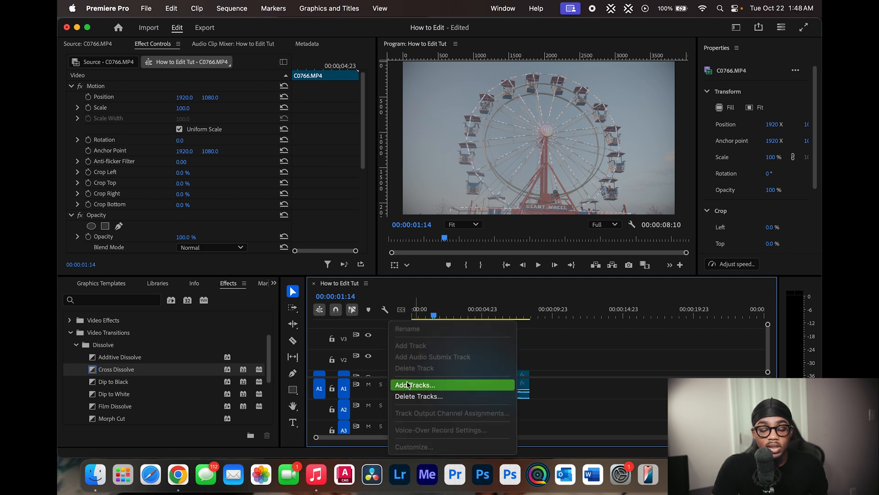
# Step: Review the Add Tracks dialog amounts, then return C0766 to V1 between the other clips
pyautogui.click(414, 385)
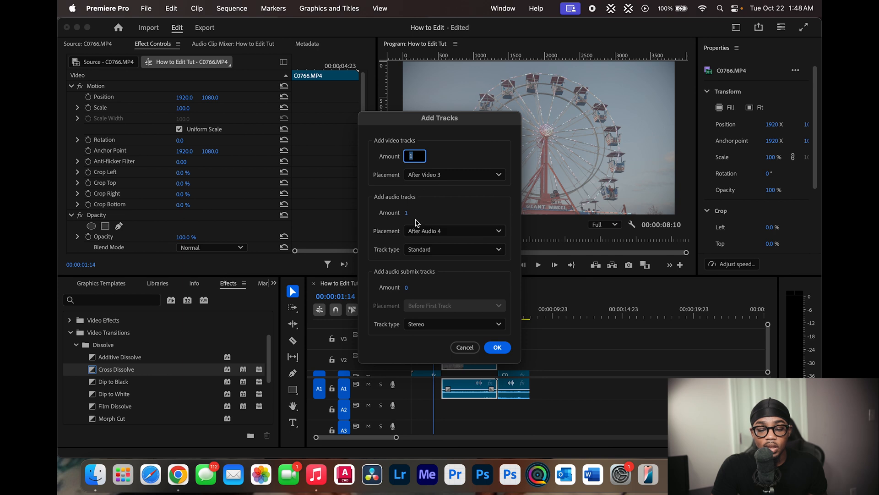
pyautogui.moveTo(404, 218)
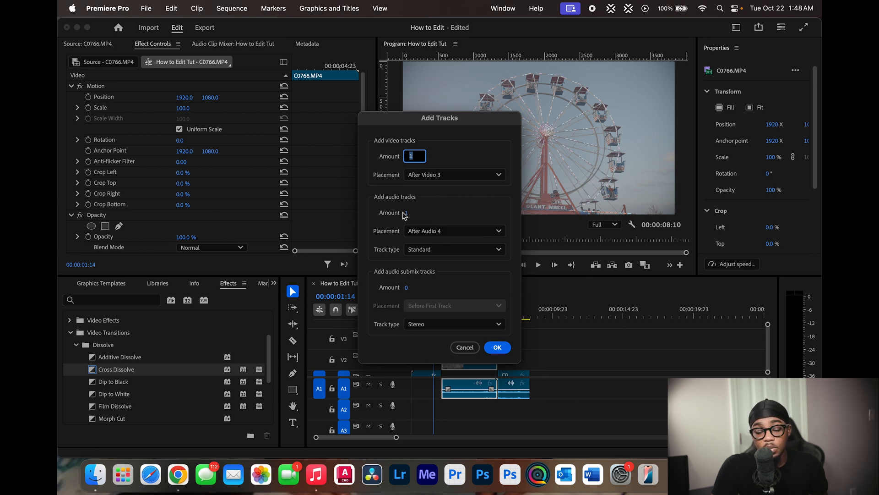
pyautogui.click(496, 347)
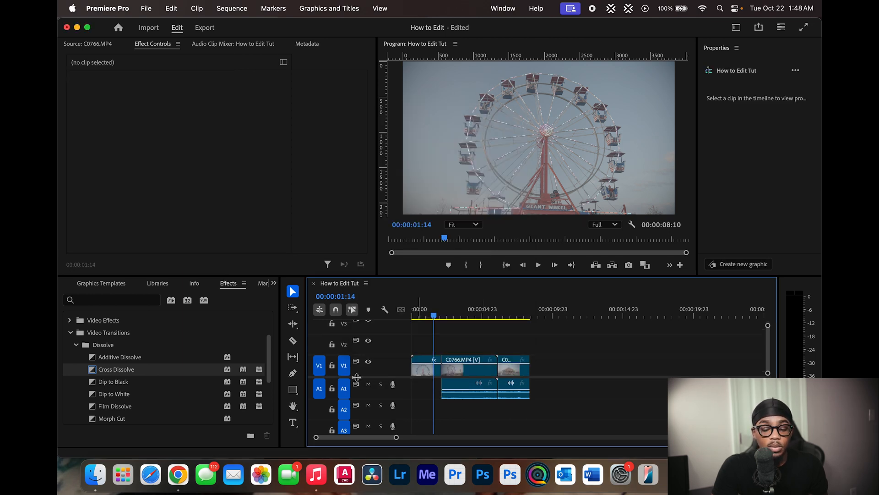
pyautogui.moveTo(292, 423)
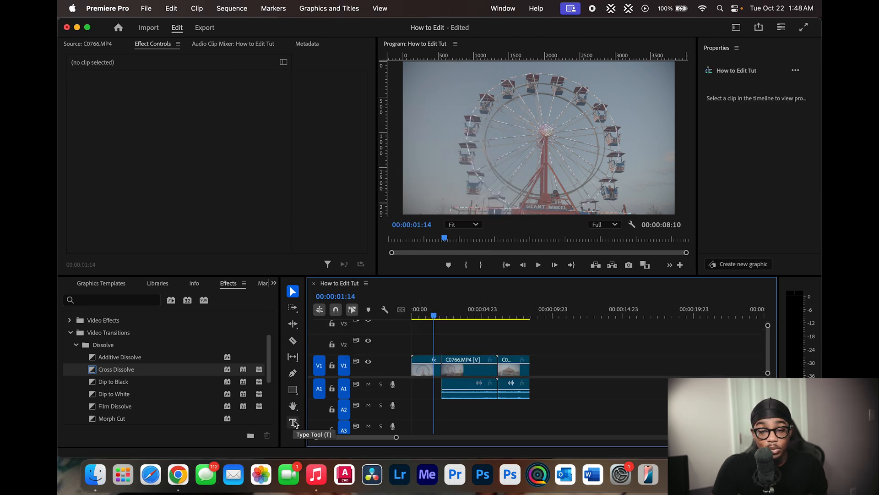
# Step: Add a 'TheFair' text graphic over the Ferris wheel clip with the Type Tool
pyautogui.click(292, 422)
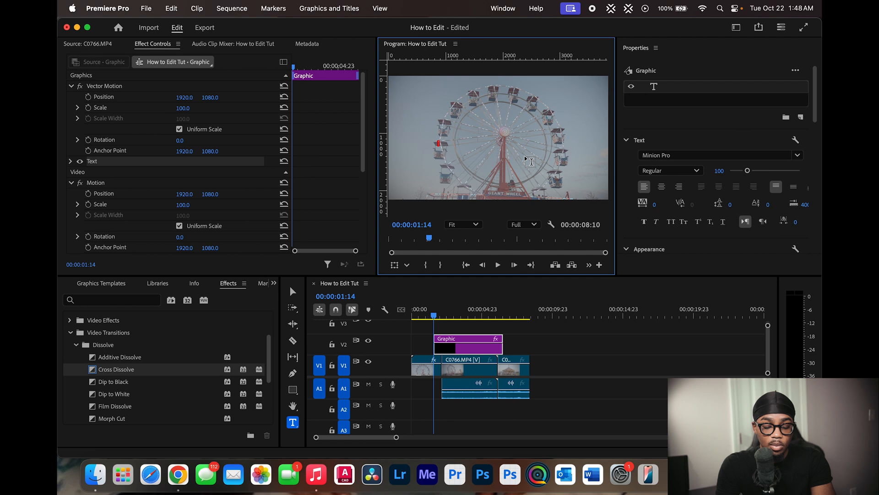
pyautogui.write('TheFair')
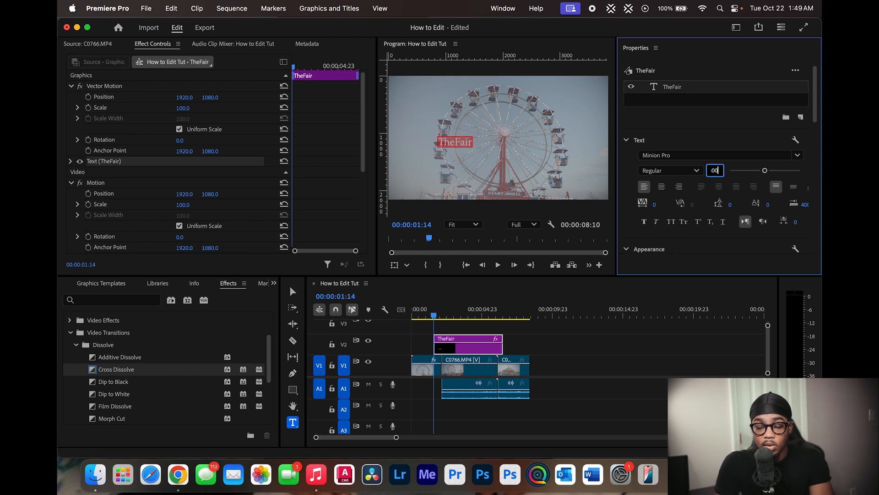
# Step: Give the title a dripping font and a yellow fill colour
pyautogui.click(716, 155)
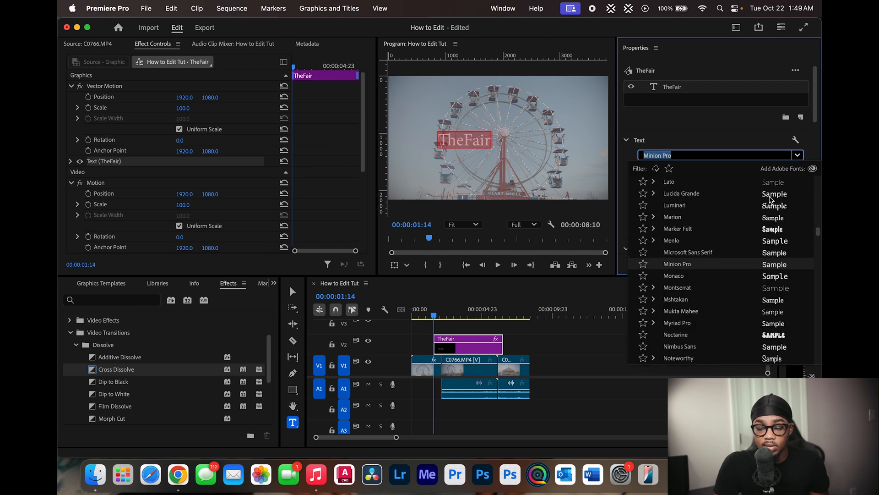
pyautogui.click(677, 264)
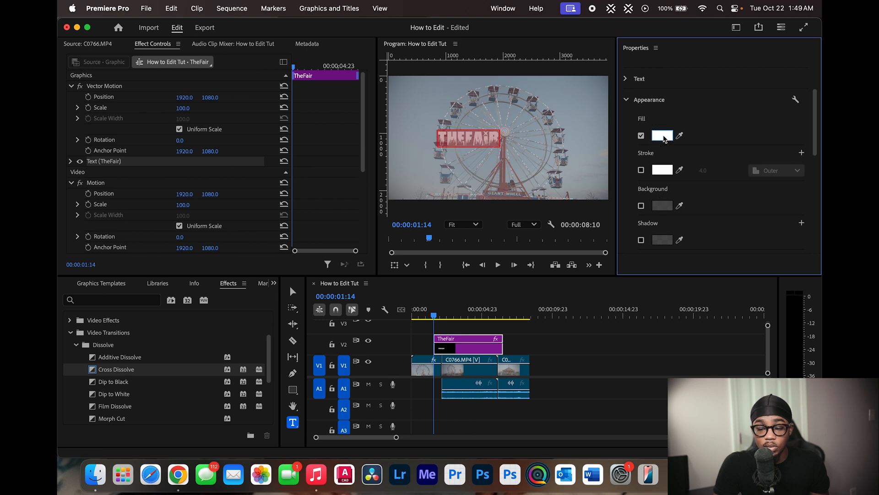
pyautogui.click(662, 136)
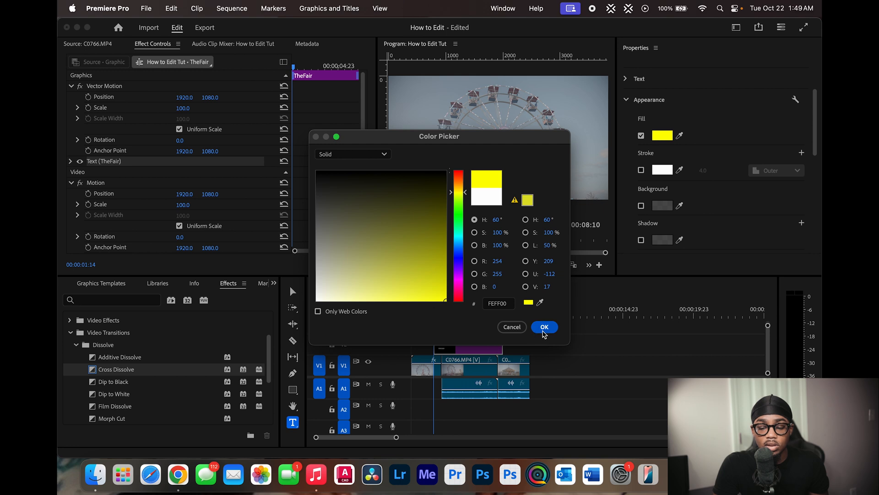
pyautogui.click(542, 326)
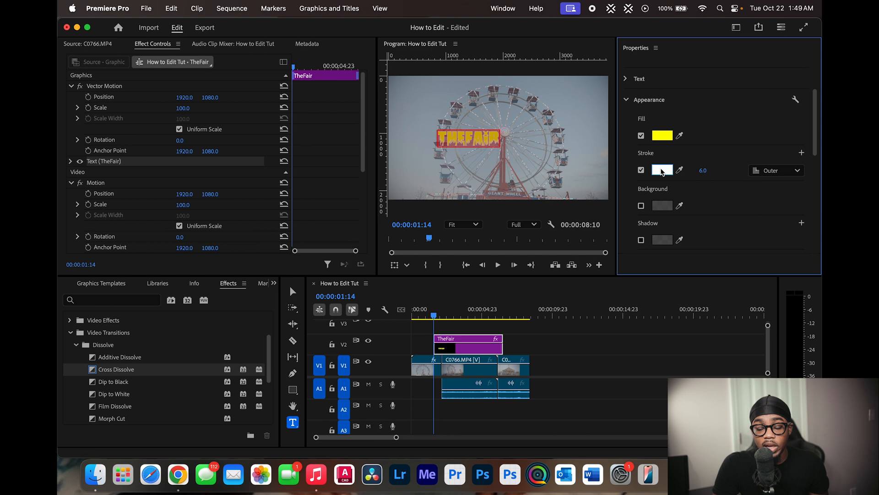
# Step: Add a black outline, background and drop shadow to the title
pyautogui.click(663, 170)
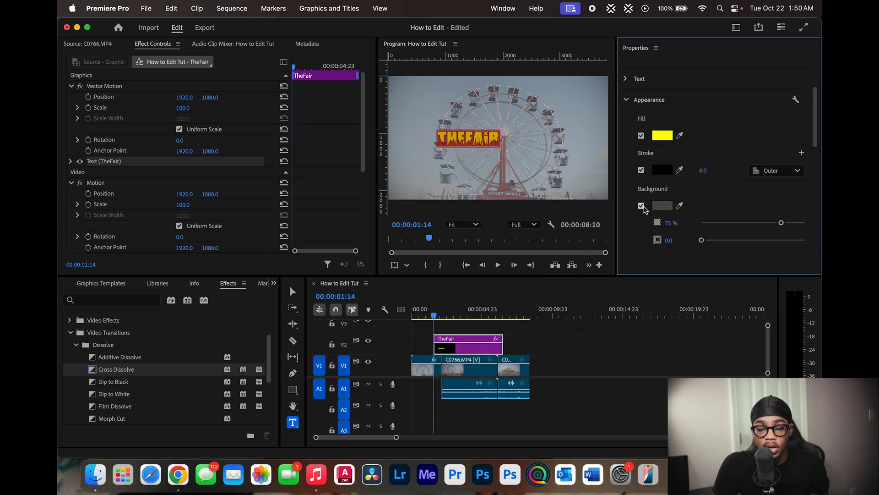
pyautogui.scroll(-3)
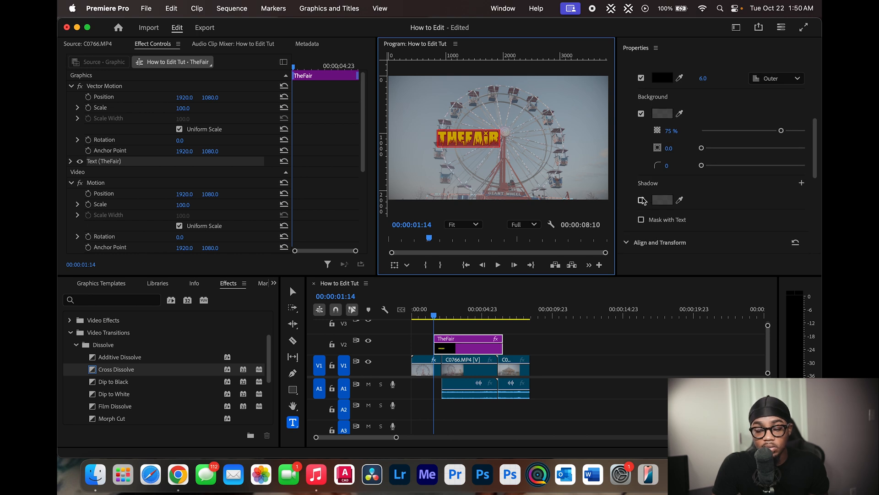
pyautogui.click(641, 200)
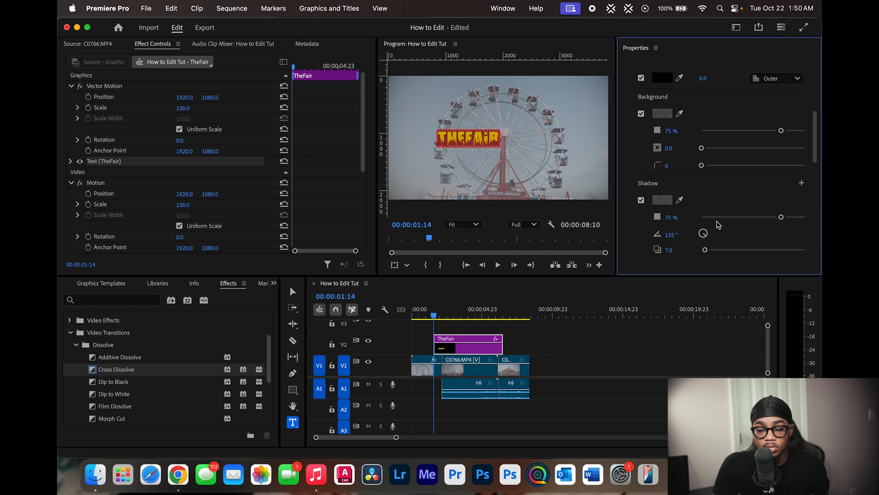
pyautogui.click(672, 86)
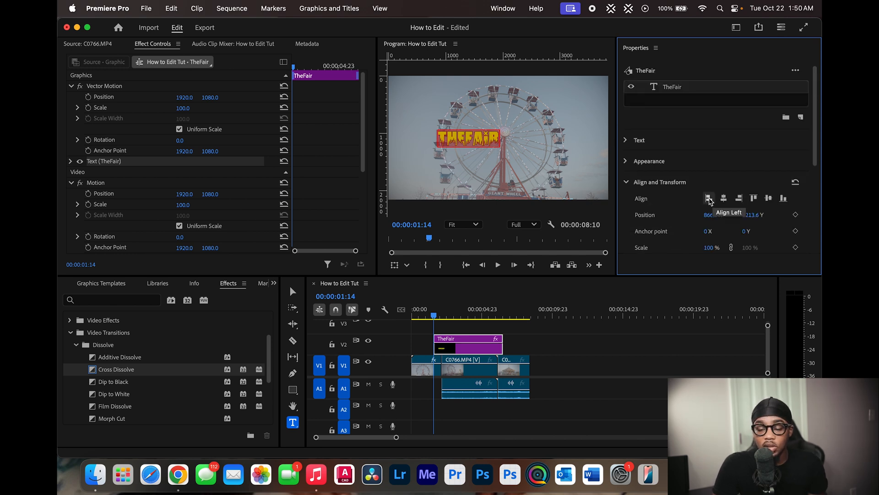
# Step: Centre the 'TheFair' title horizontally and vertically, then move its graphic clip to the sequence start
pyautogui.click(739, 198)
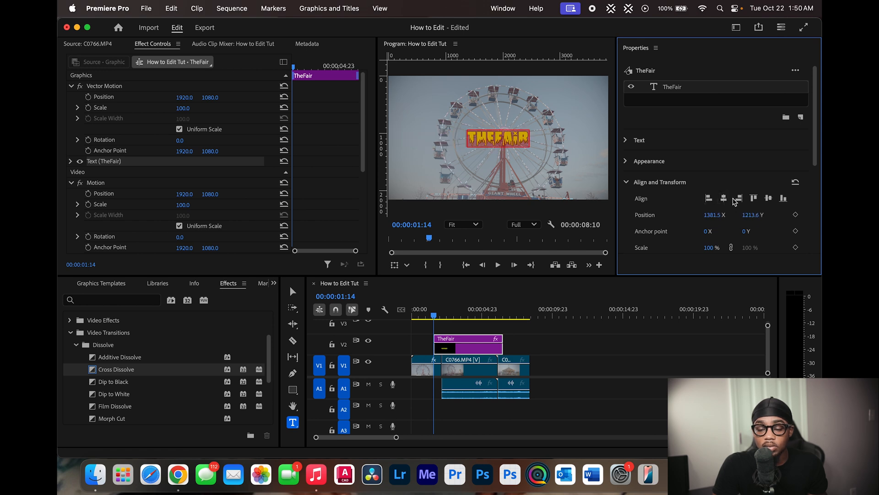
pyautogui.click(784, 198)
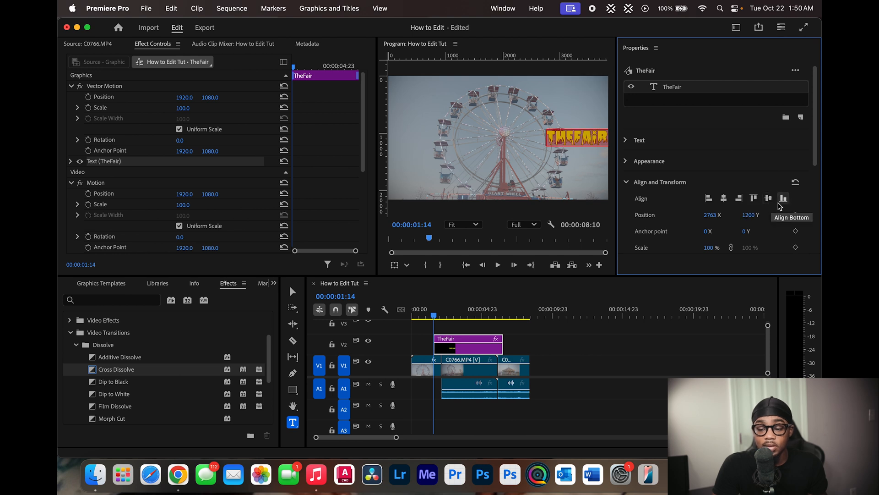
pyautogui.click(784, 198)
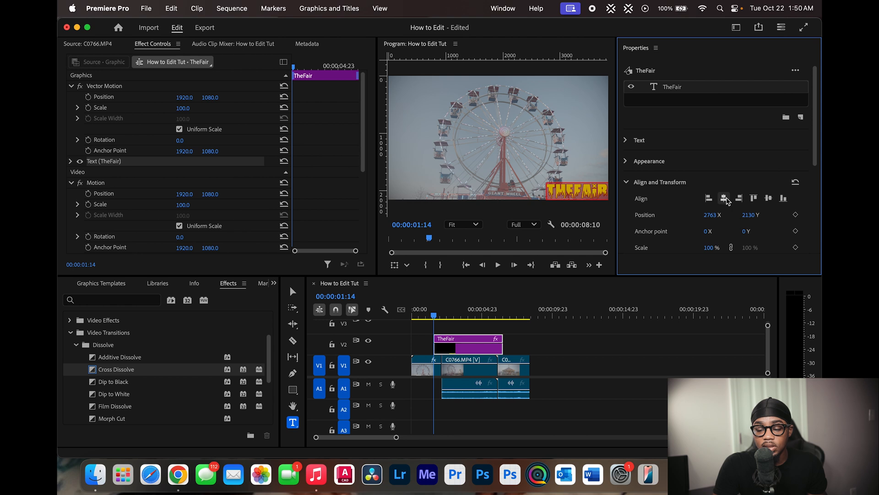
pyautogui.click(769, 198)
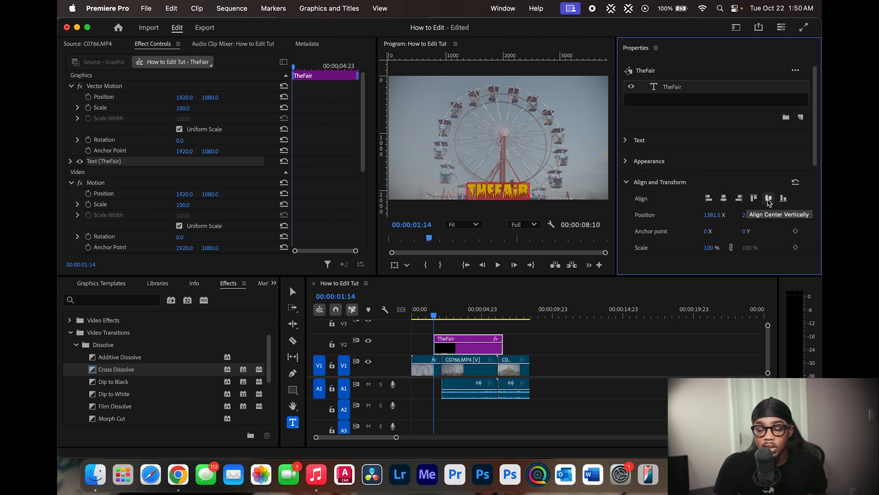
pyautogui.click(769, 198)
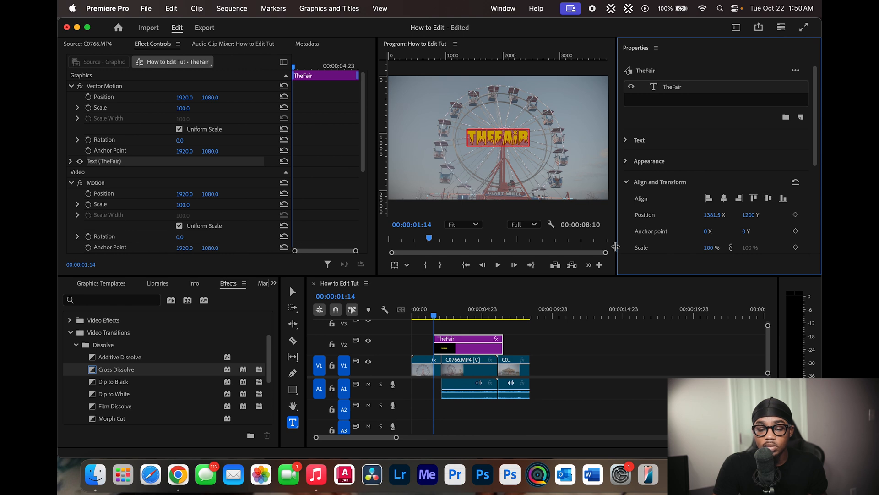
pyautogui.click(478, 352)
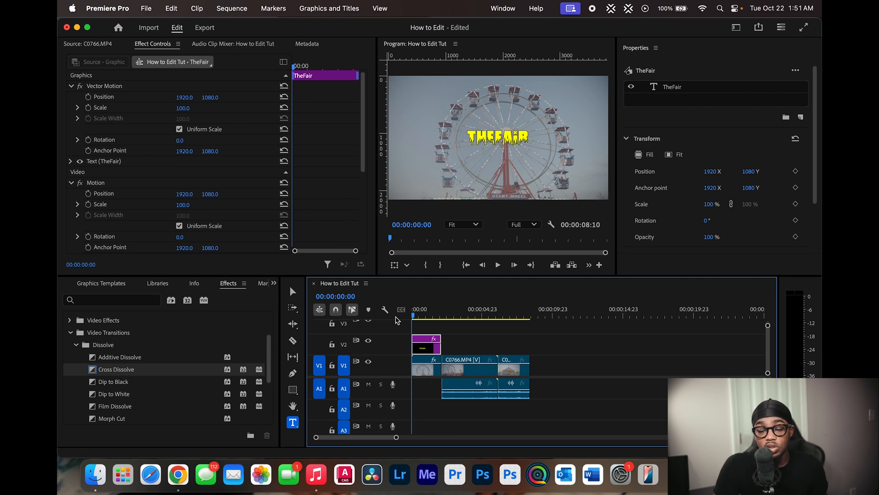
pyautogui.moveTo(99, 363)
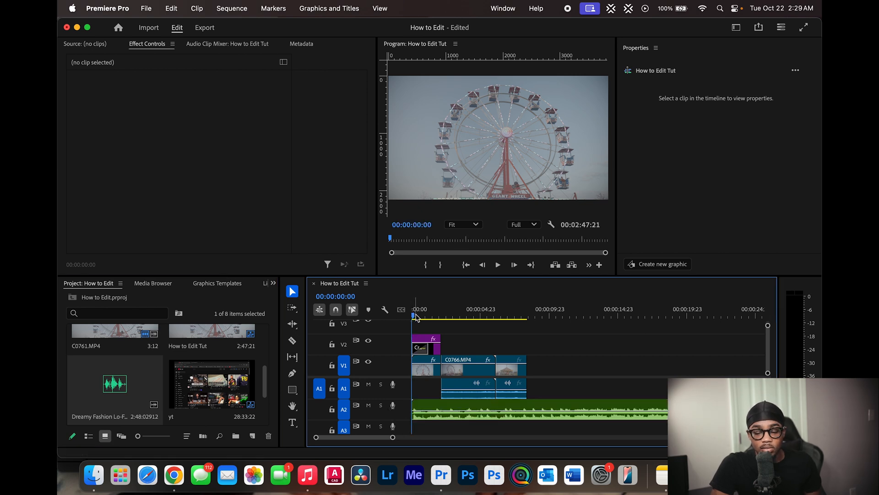
# Step: Play back the title preview, then bring up the Dreamy Fashion Lo-Fi music clip's options
pyautogui.click(497, 265)
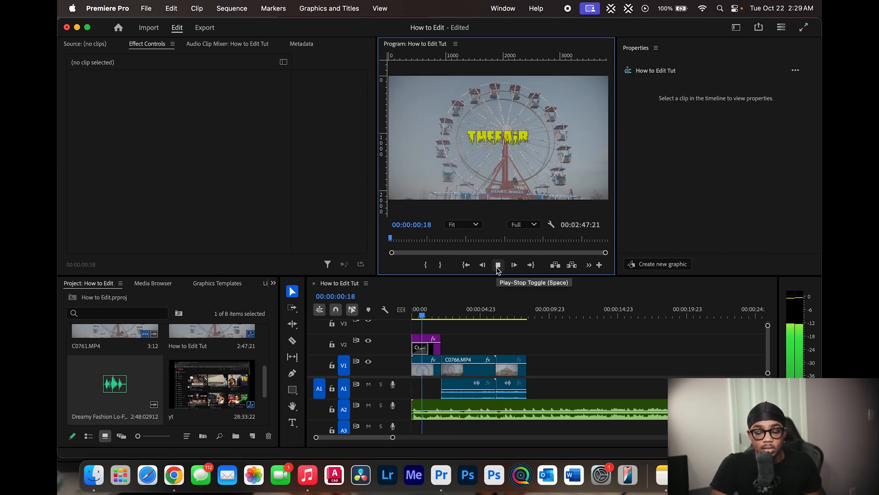
pyautogui.click(497, 265)
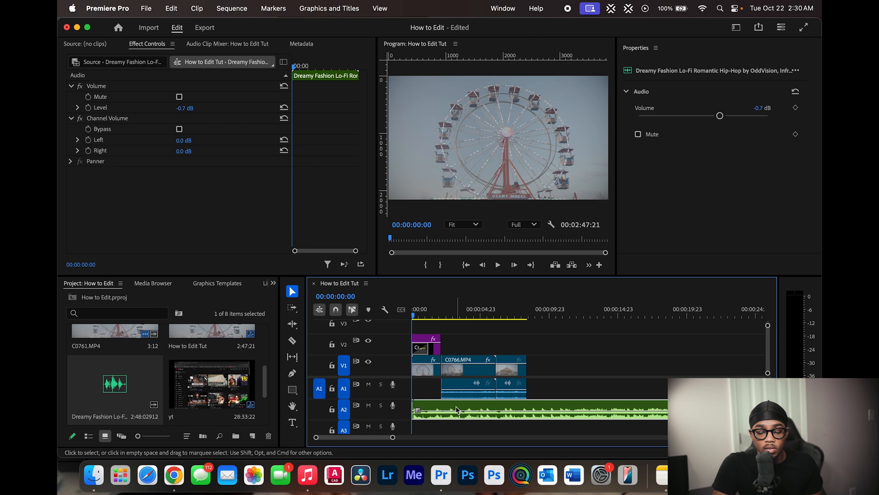
pyautogui.rightClick(457, 411)
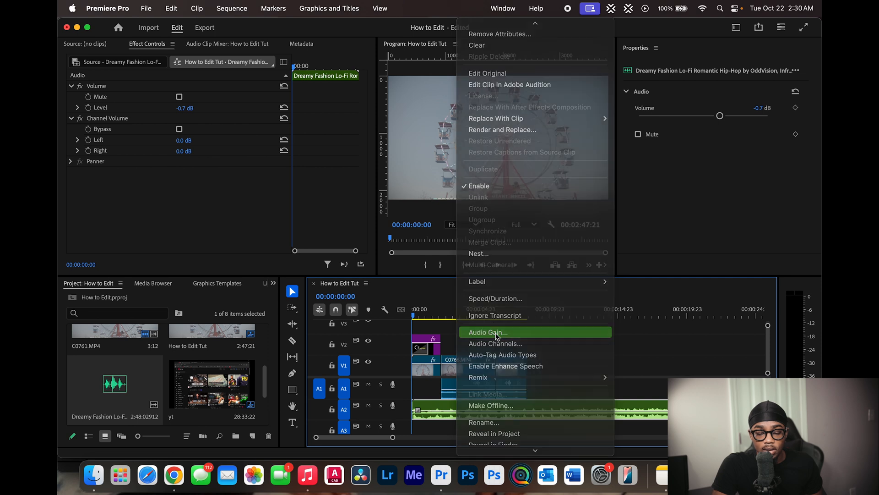
# Step: Set the music clip's Audio Gain to a fixed 3.1 dB via Set Gain to
pyautogui.click(487, 332)
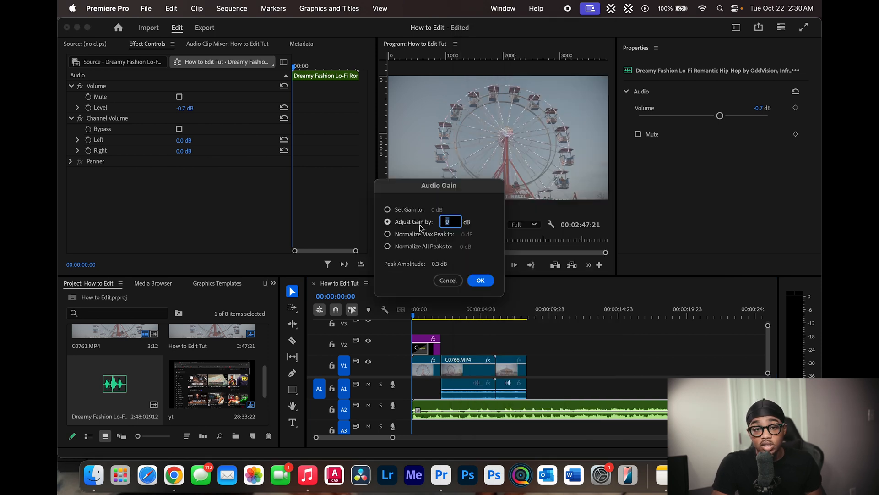
pyautogui.click(388, 209)
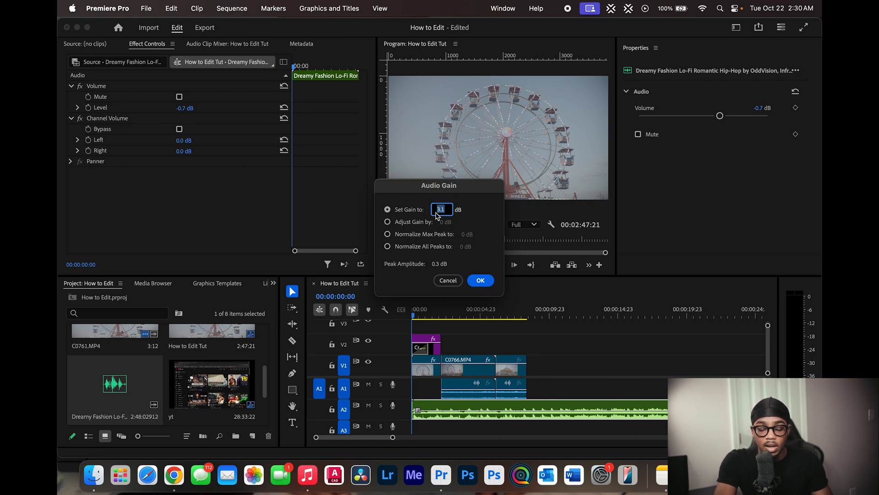
pyautogui.click(480, 280)
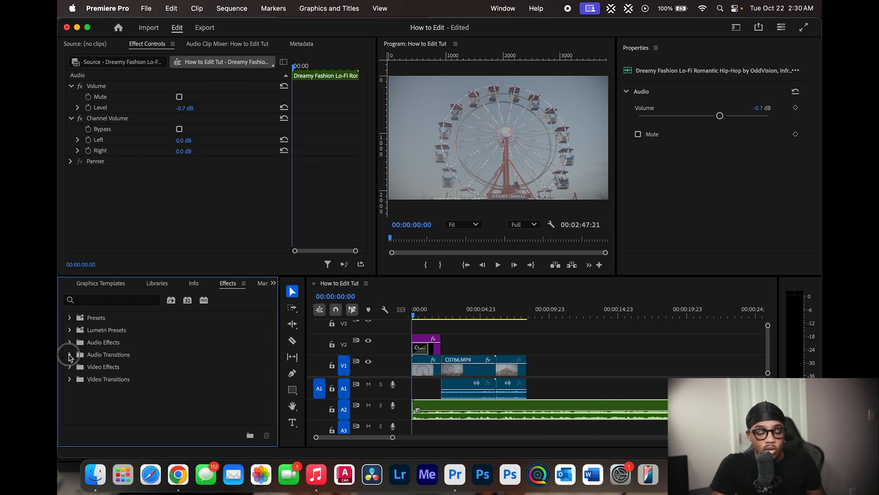
# Step: Apply a Constant Power crossfade fade-in to the music's start and play it back to check
pyautogui.click(69, 354)
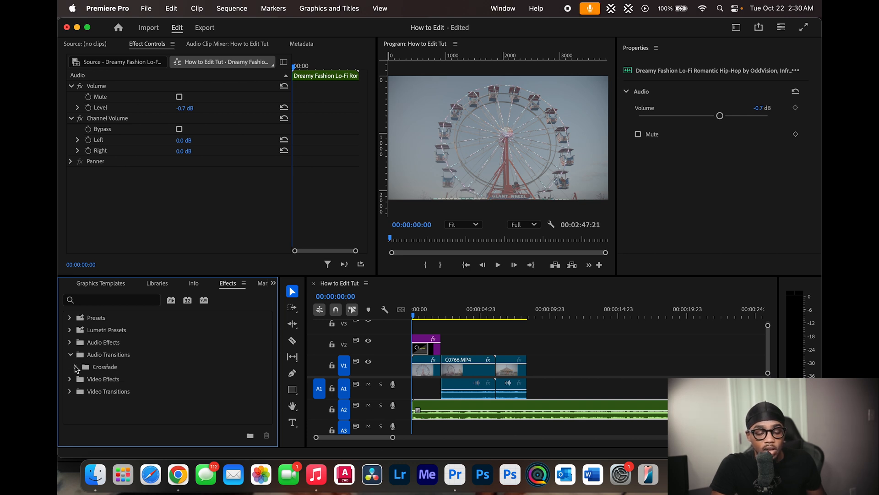
pyautogui.click(70, 367)
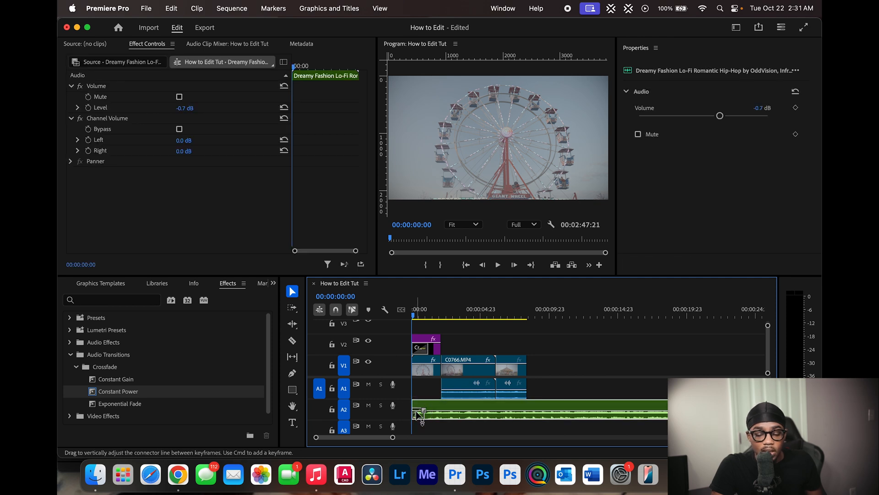
pyautogui.rightClick(419, 410)
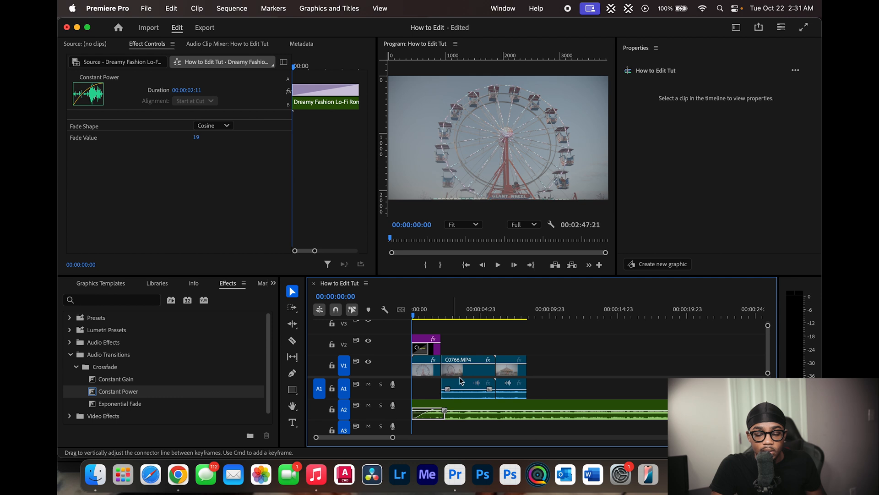
pyautogui.click(498, 265)
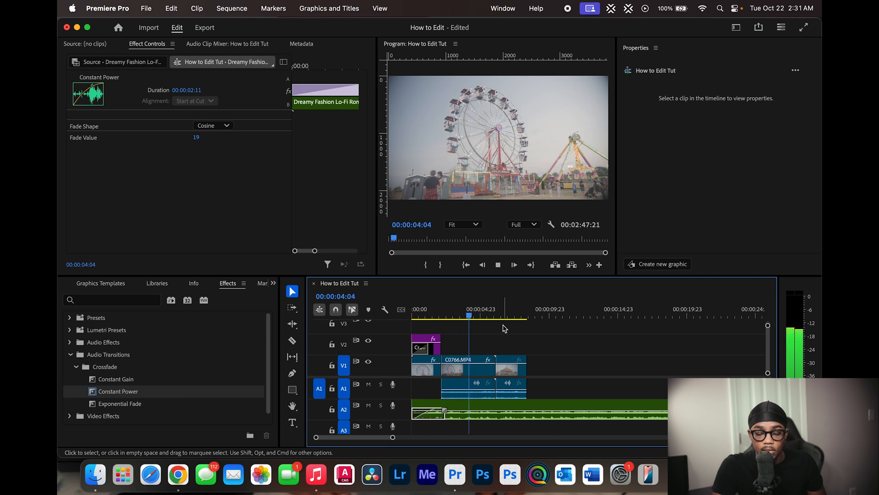
pyautogui.click(457, 367)
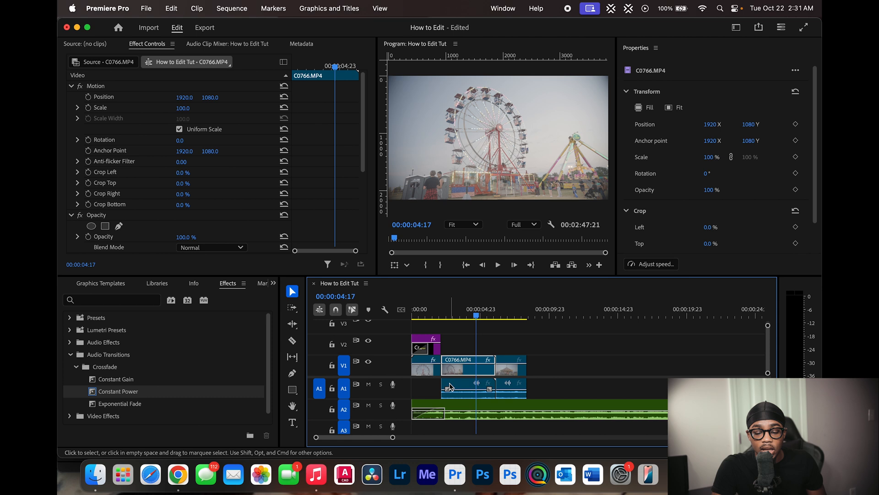
# Step: Search the effects for 'lowpass' to list the Lowpass filters, with C0766's audio selected
pyautogui.click(468, 387)
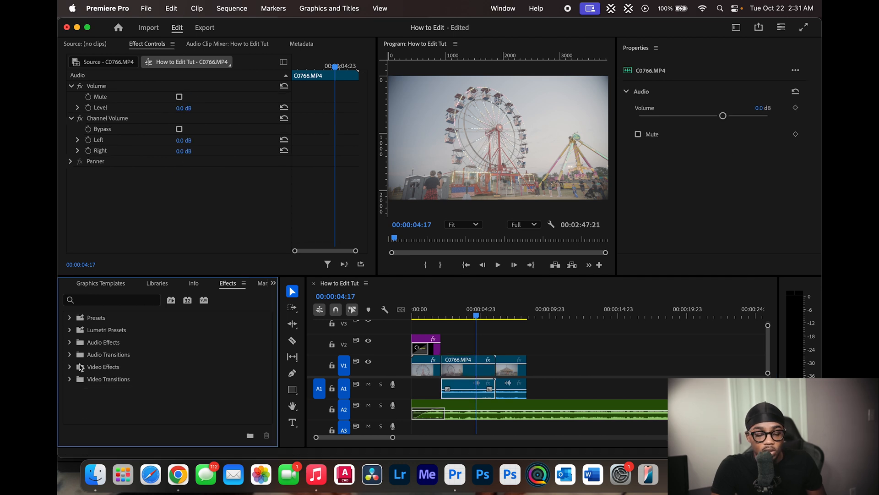
pyautogui.click(69, 342)
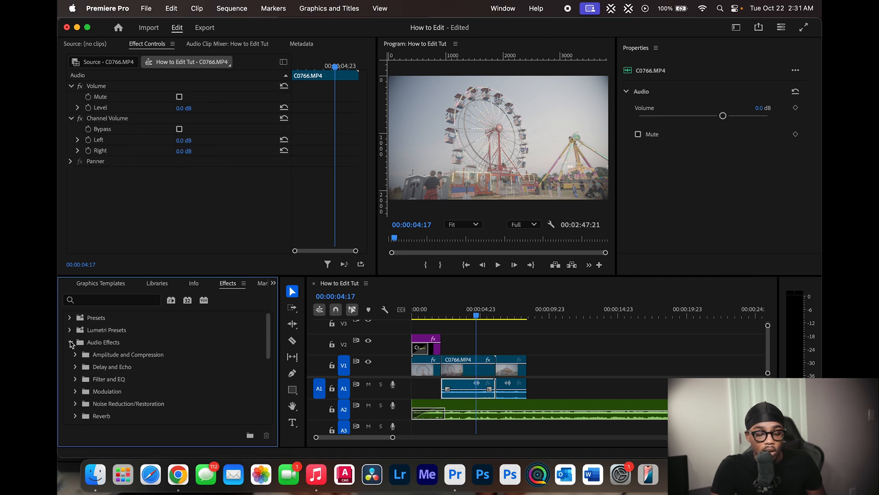
pyautogui.scroll(-3)
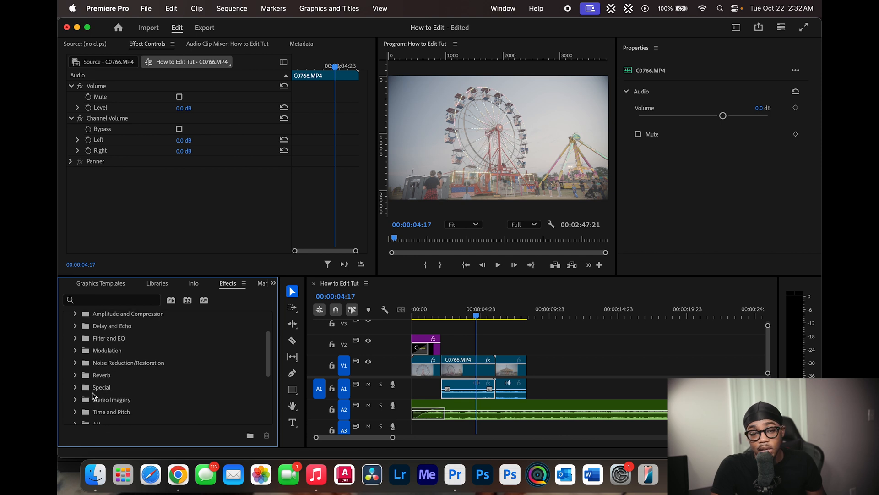
pyautogui.click(112, 300)
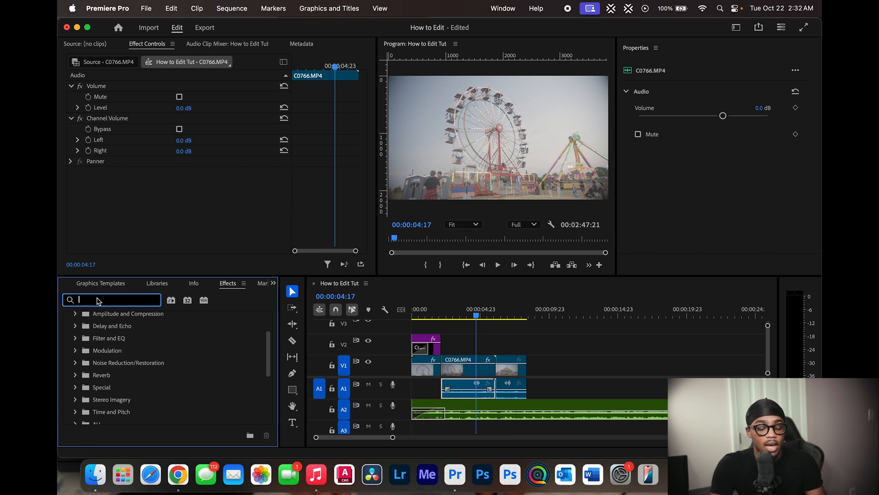
pyautogui.write('lowpass')
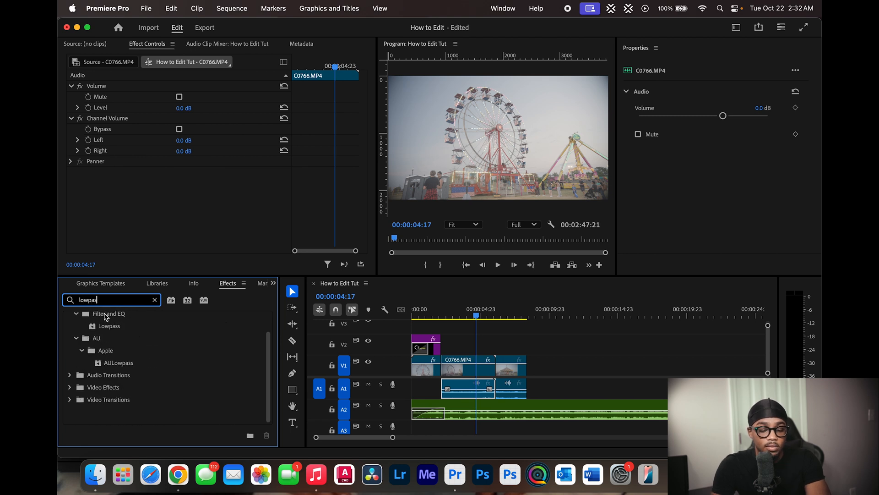
pyautogui.moveTo(118, 328)
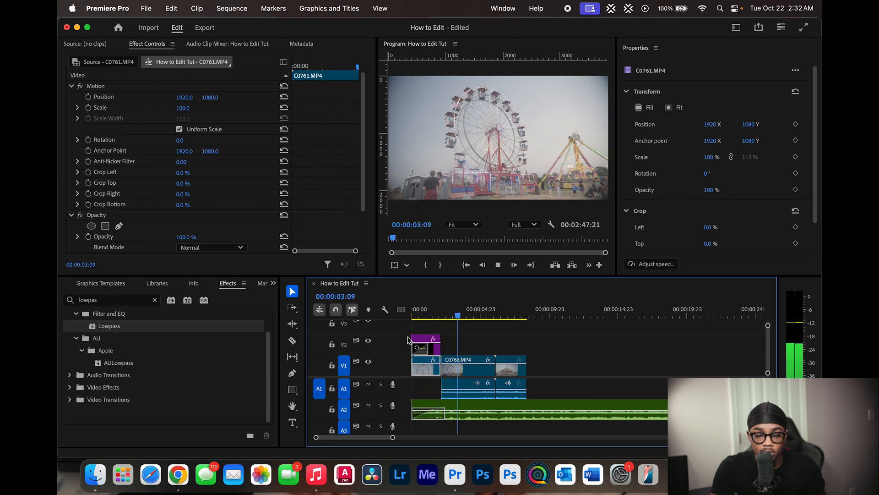
pyautogui.click(481, 316)
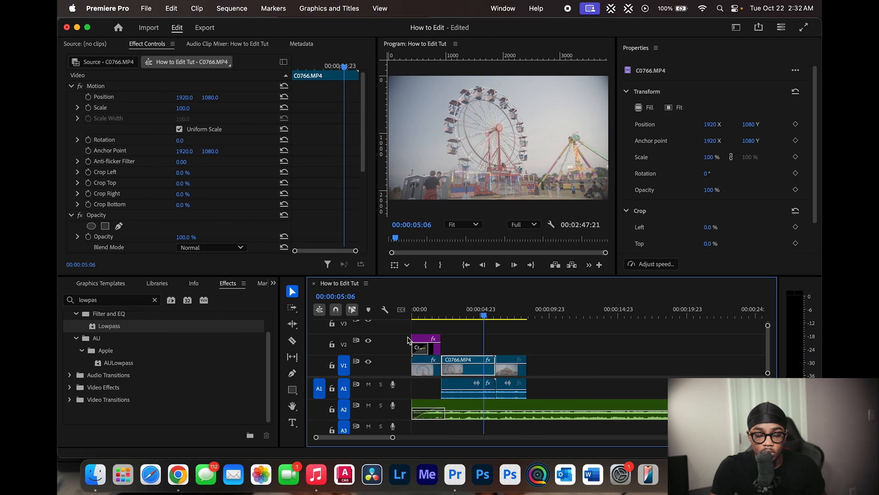
# Step: Clear the search and apply a Constant Power crossfade at the A1 edit point between the clips
pyautogui.click(155, 300)
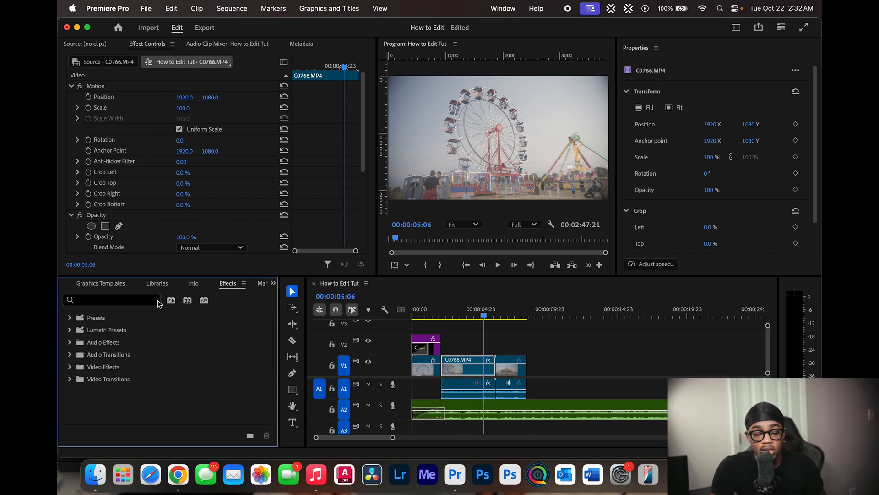
pyautogui.click(69, 354)
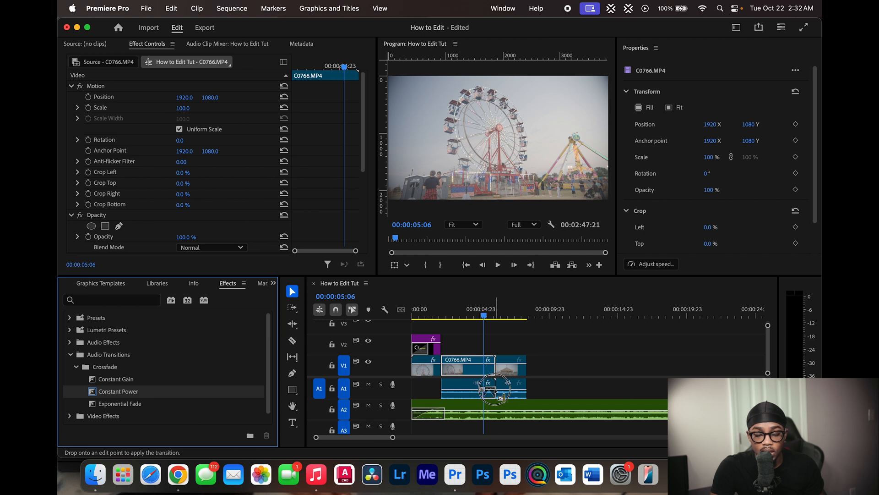
pyautogui.click(470, 316)
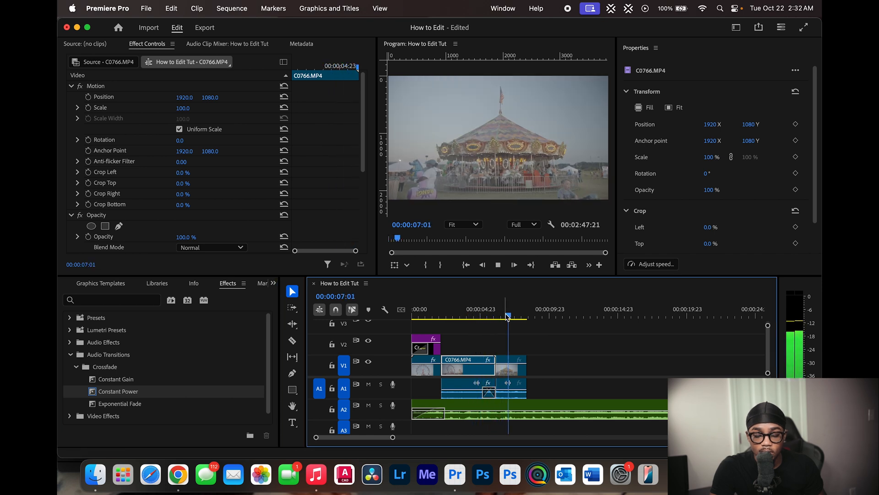
pyautogui.click(292, 340)
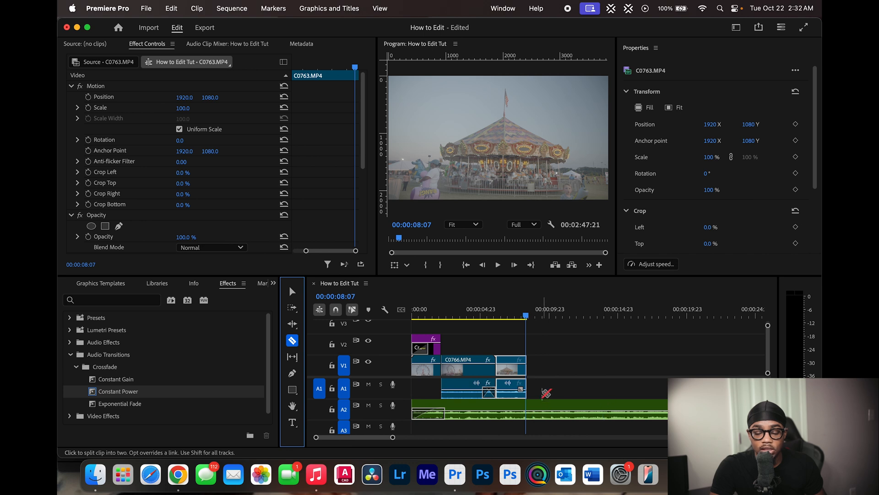
pyautogui.moveTo(532, 403)
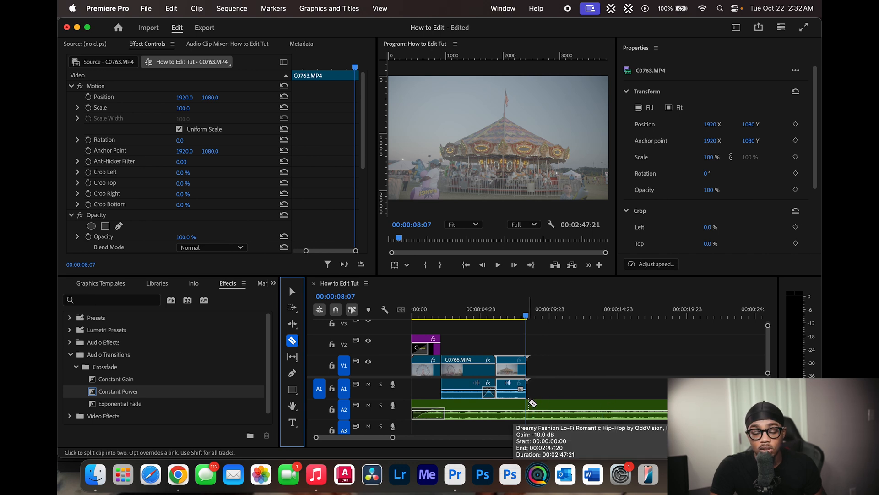
# Step: Razor the lo-fi music at the 8:07 playhead and select the leftover tail past the cut
pyautogui.click(292, 291)
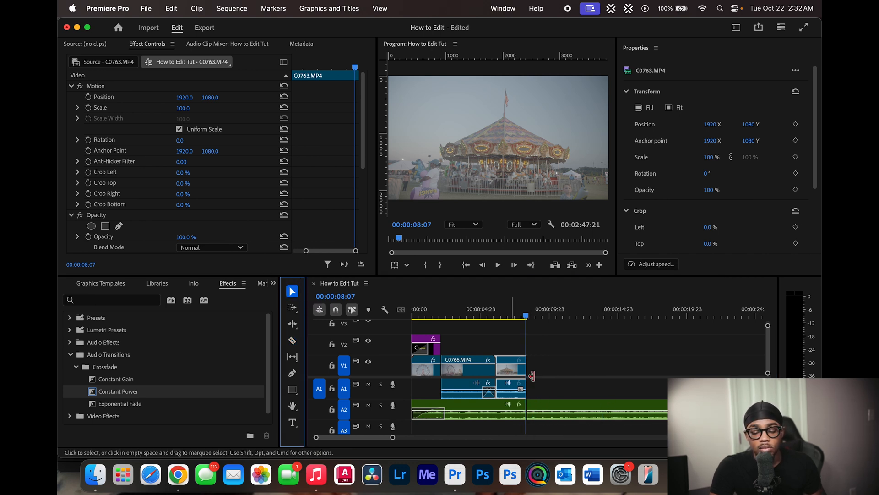
pyautogui.click(560, 408)
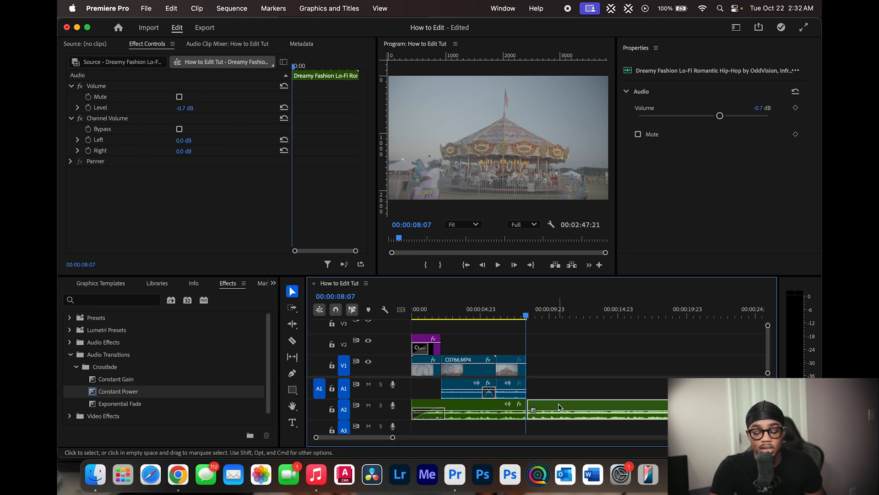
pyautogui.moveTo(559, 407)
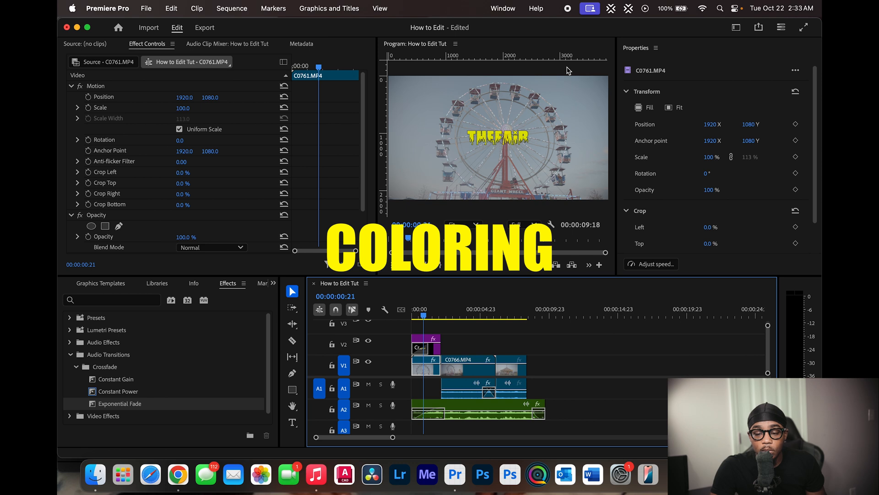
# Step: Switch to the Color workspace for the Lumetri Color grading controls
pyautogui.click(503, 8)
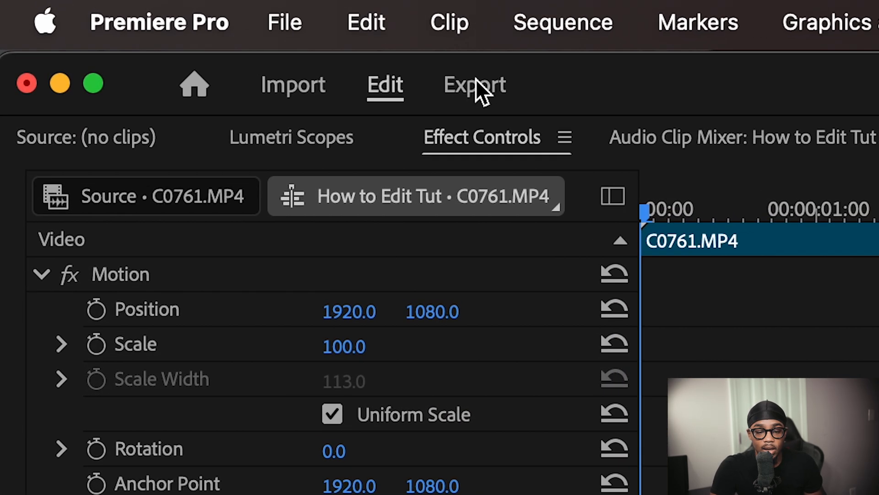
# Step: Show the export settings with the High Quality 1080p HD H.264 preset, checking the preset options
pyautogui.click(474, 85)
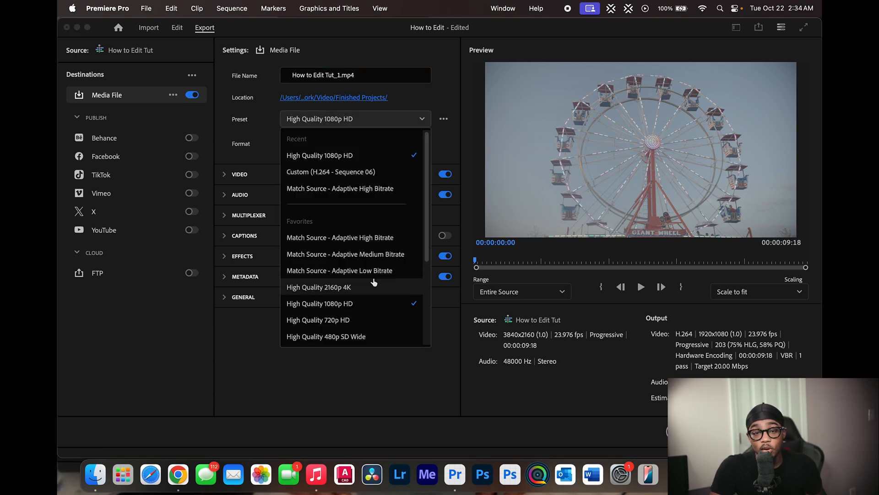
pyautogui.moveTo(359, 295)
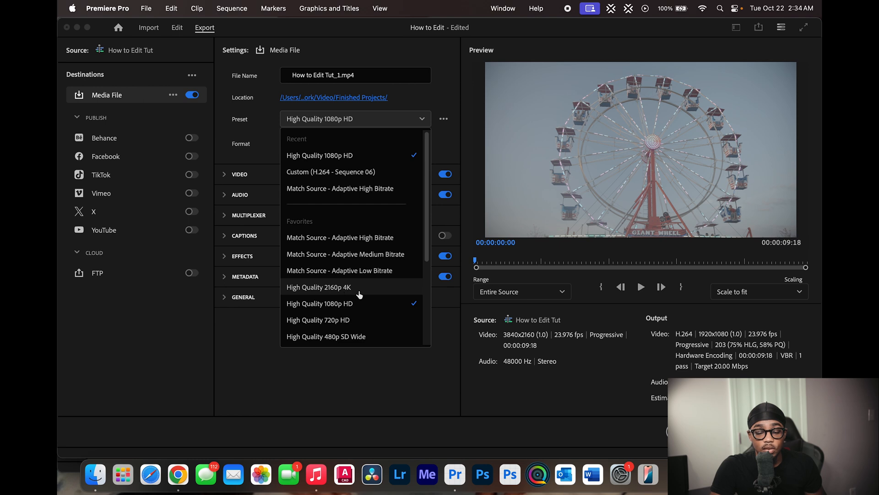
pyautogui.moveTo(367, 337)
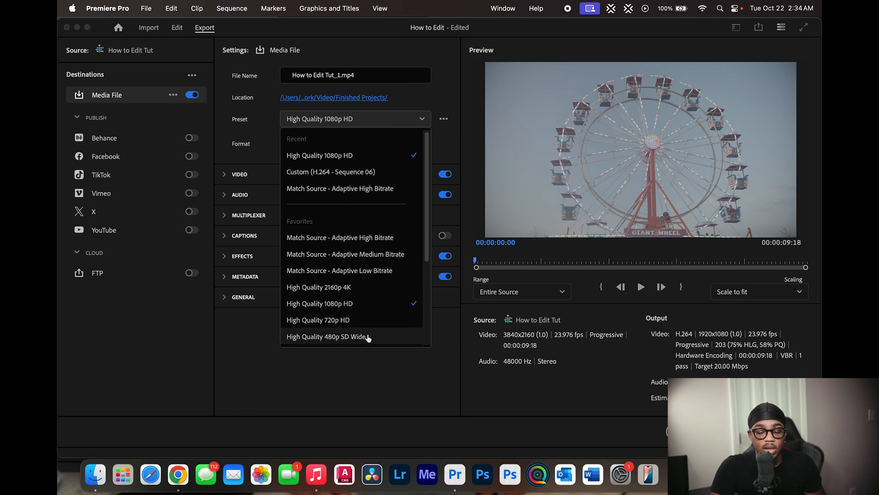
pyautogui.scroll(-3)
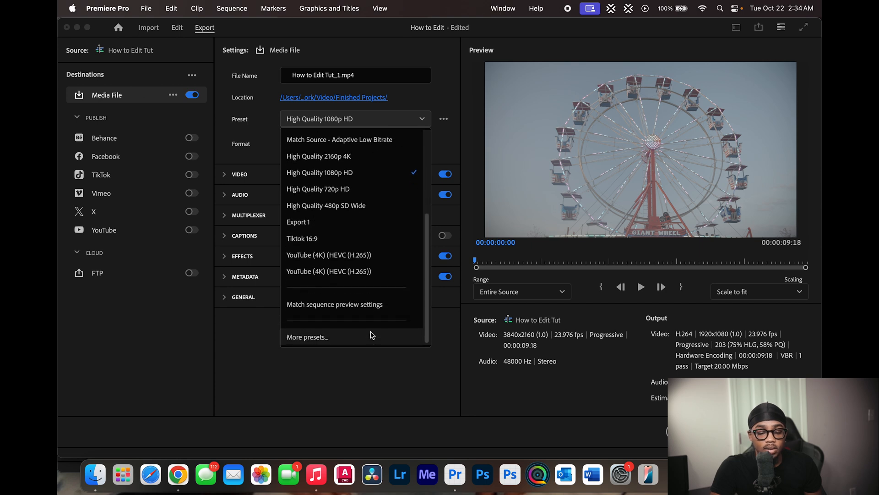
pyautogui.moveTo(328, 255)
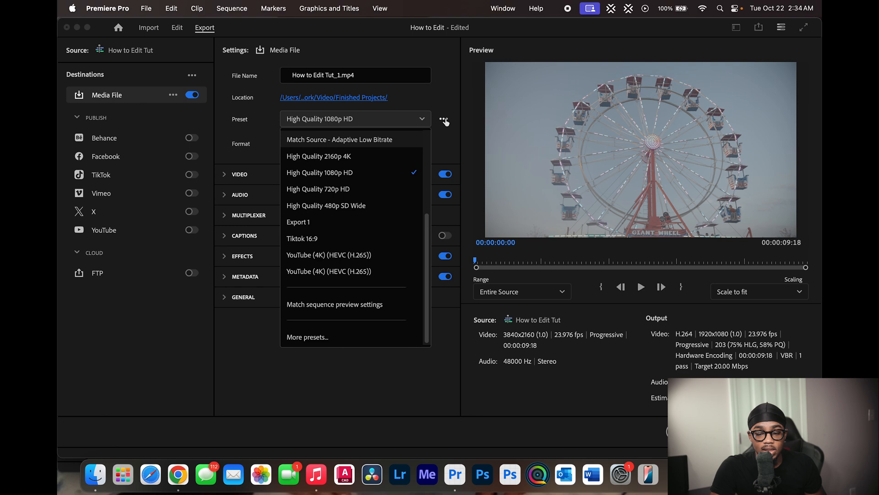
pyautogui.click(444, 119)
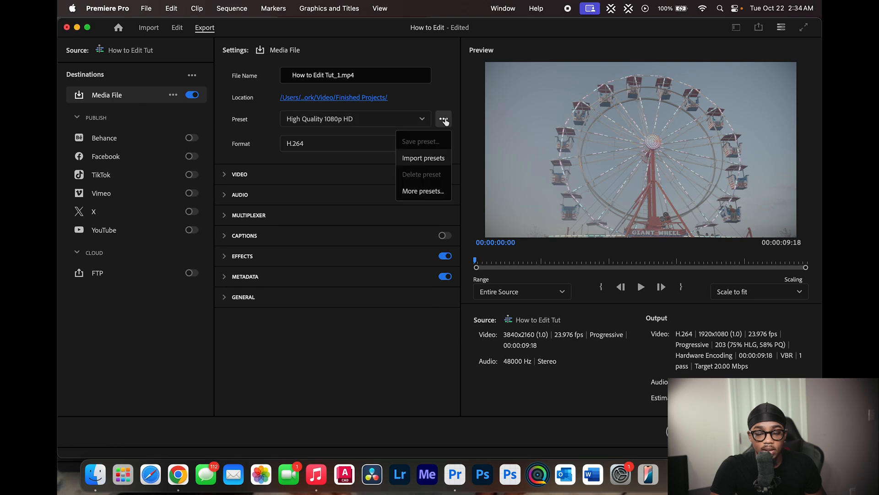
pyautogui.click(346, 162)
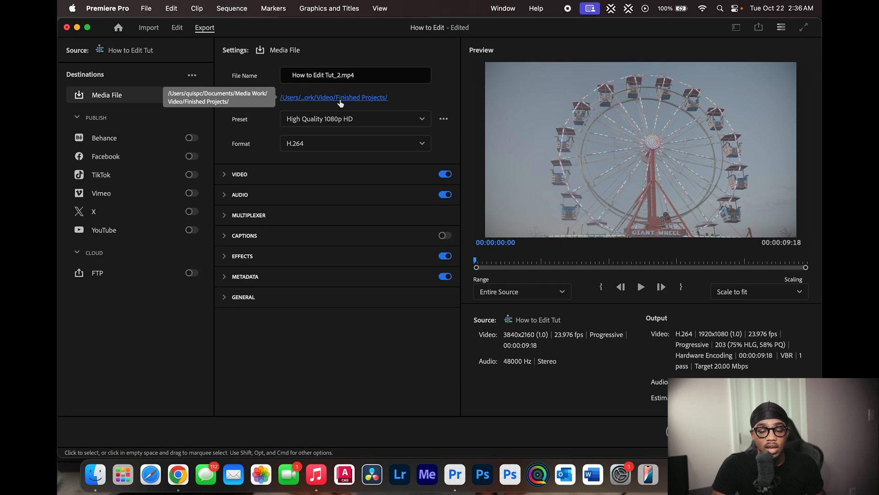
pyautogui.click(333, 97)
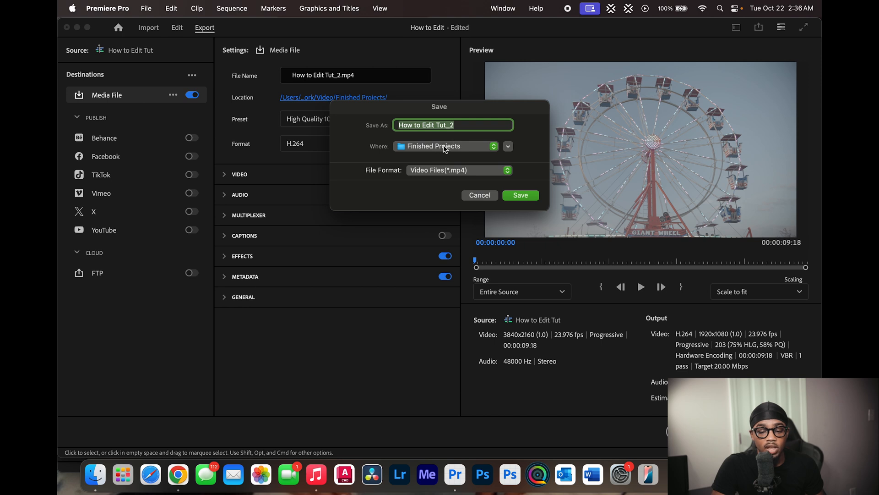
pyautogui.click(519, 195)
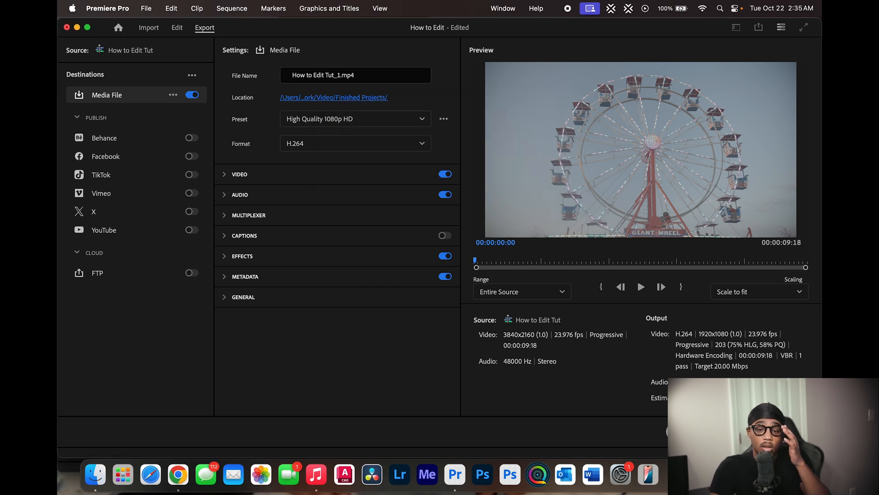
pyautogui.moveTo(784, 335)
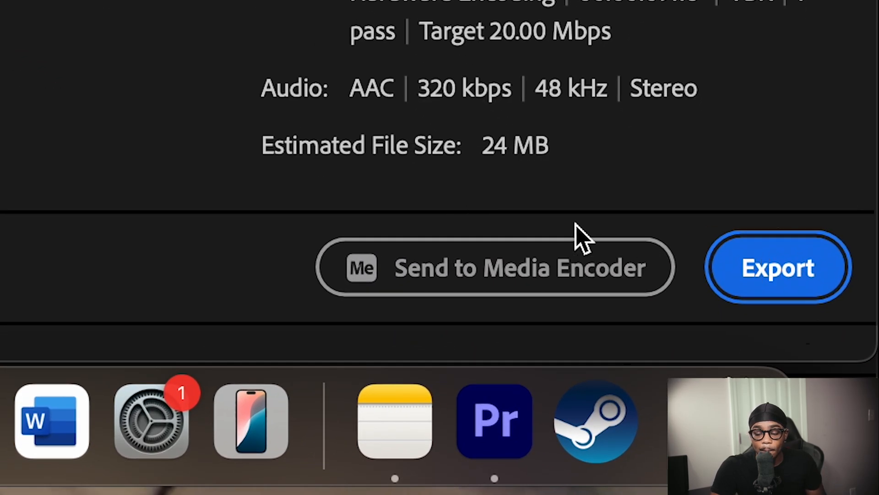
pyautogui.moveTo(507, 266)
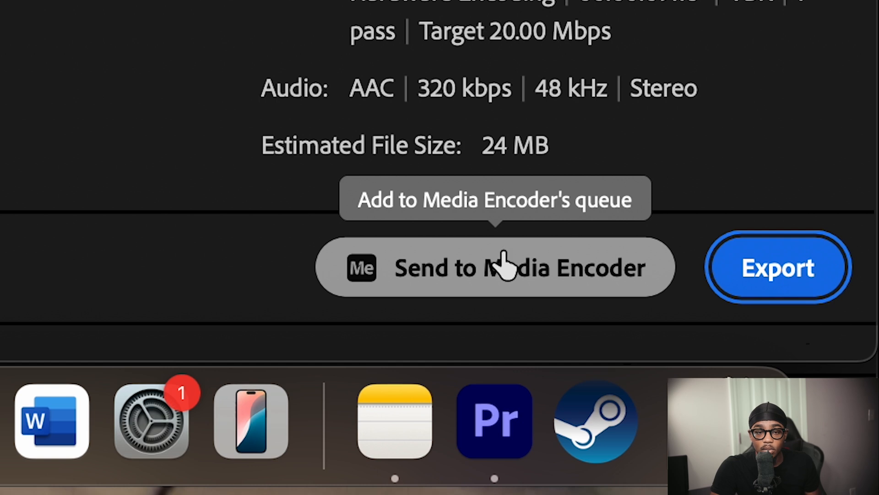
pyautogui.moveTo(778, 280)
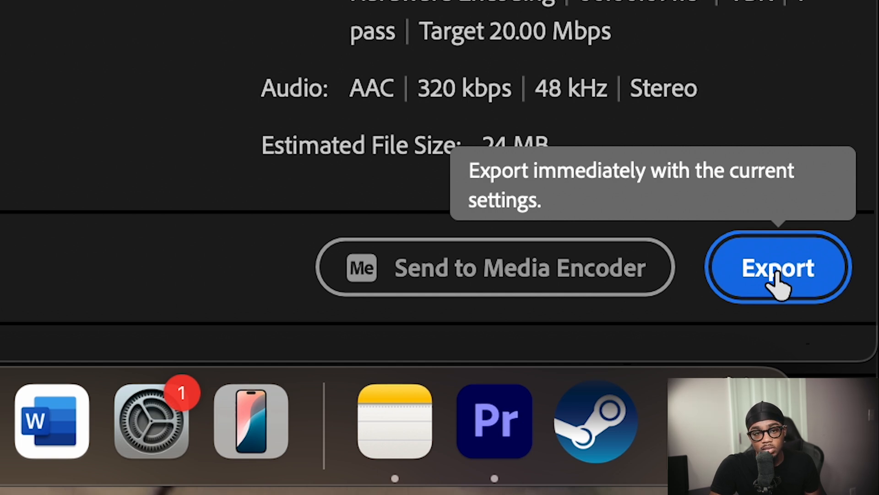
# Step: Start exporting 'How to Edit Tut' as an H.264 1080p MP4
pyautogui.click(777, 267)
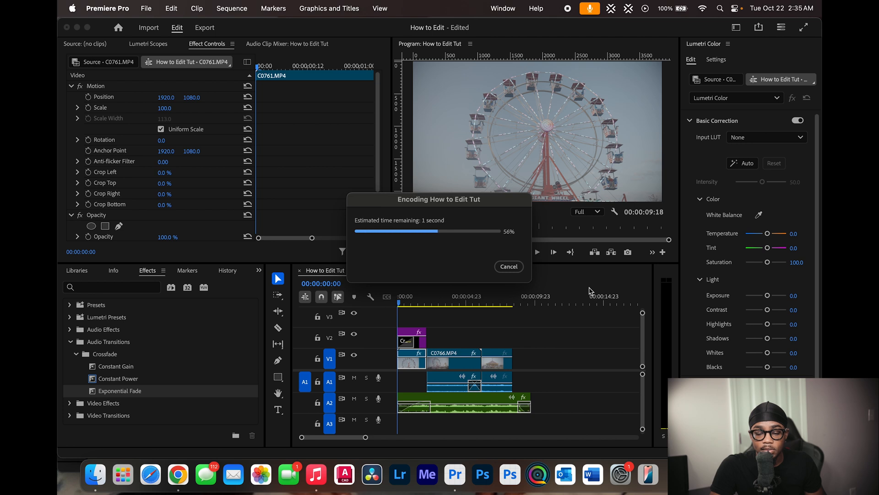